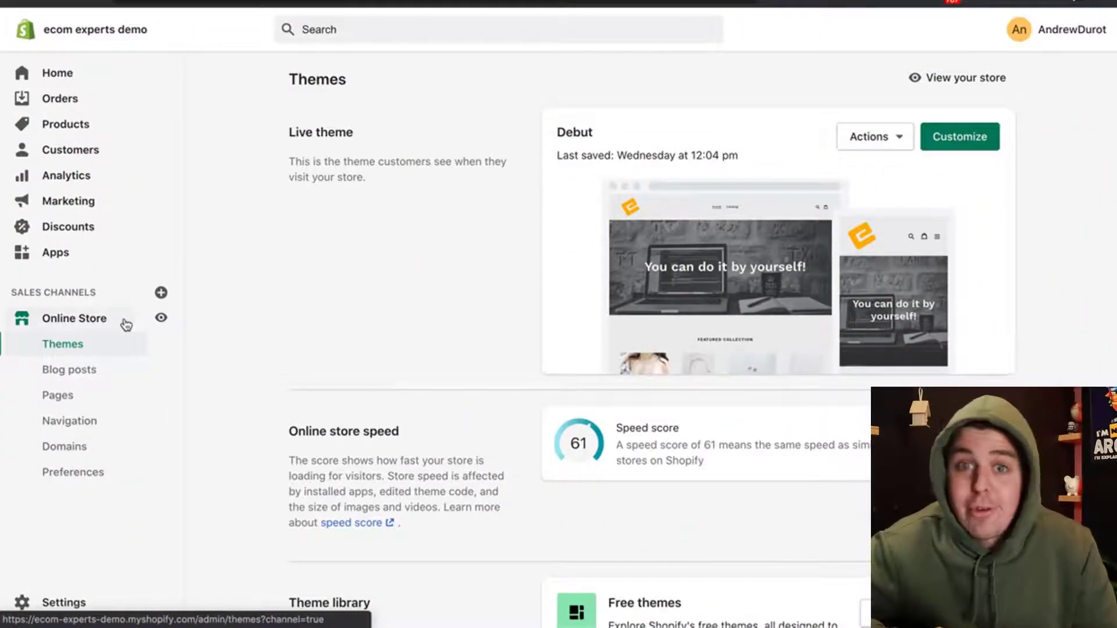
Step: Duplicate the live Debut theme from its Actions menu to create Copy of Debut
scroll(down, 3)
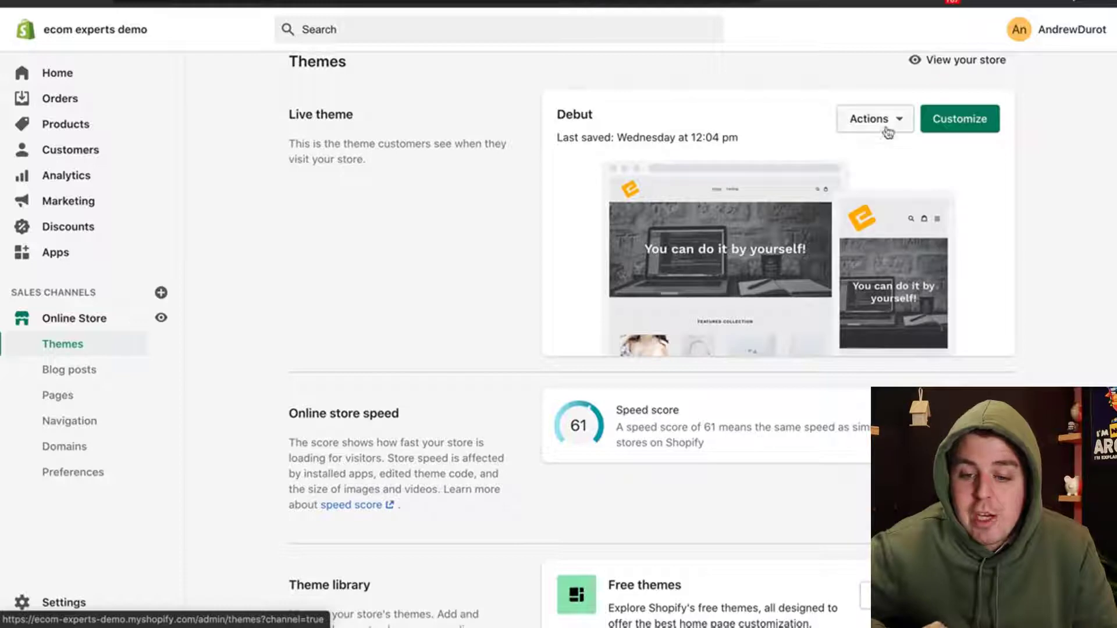
click(874, 118)
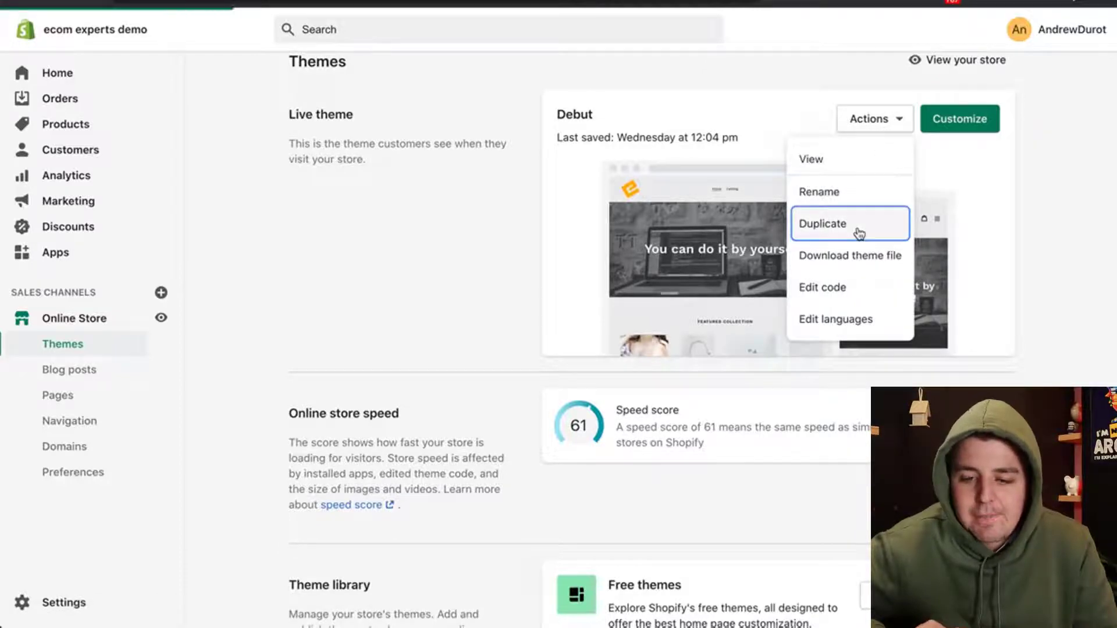
click(823, 223)
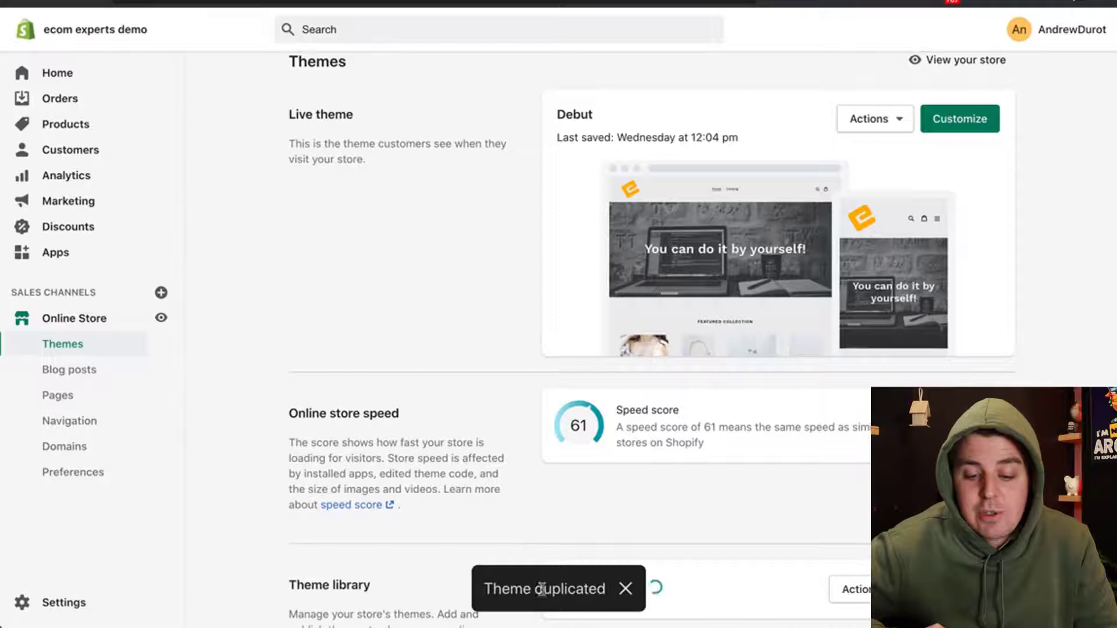
scroll(down, 3)
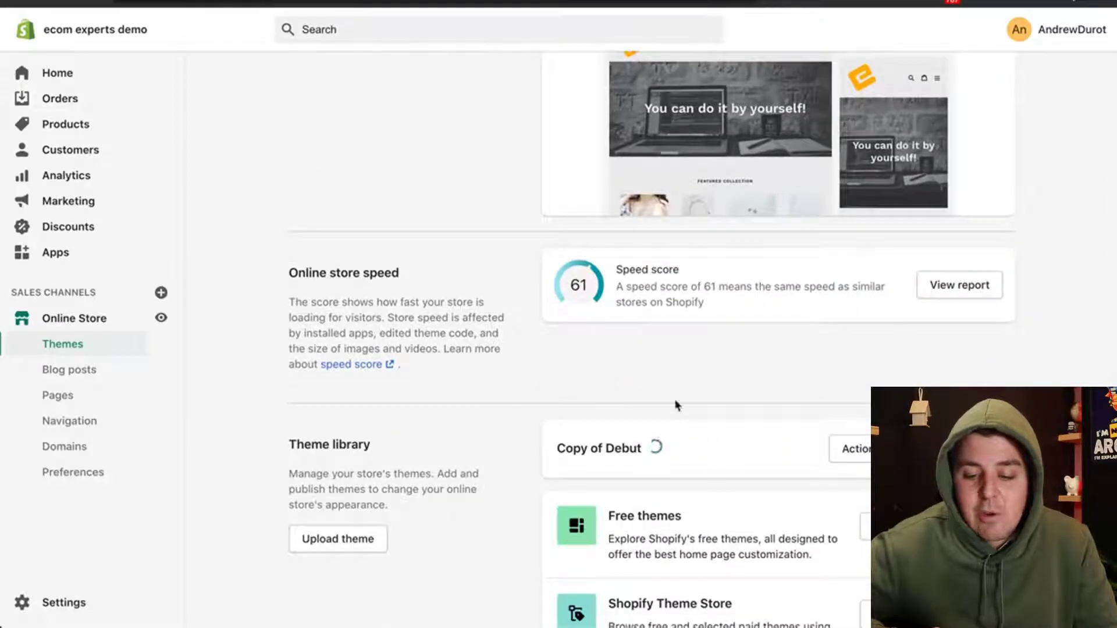
mouse_move(588, 463)
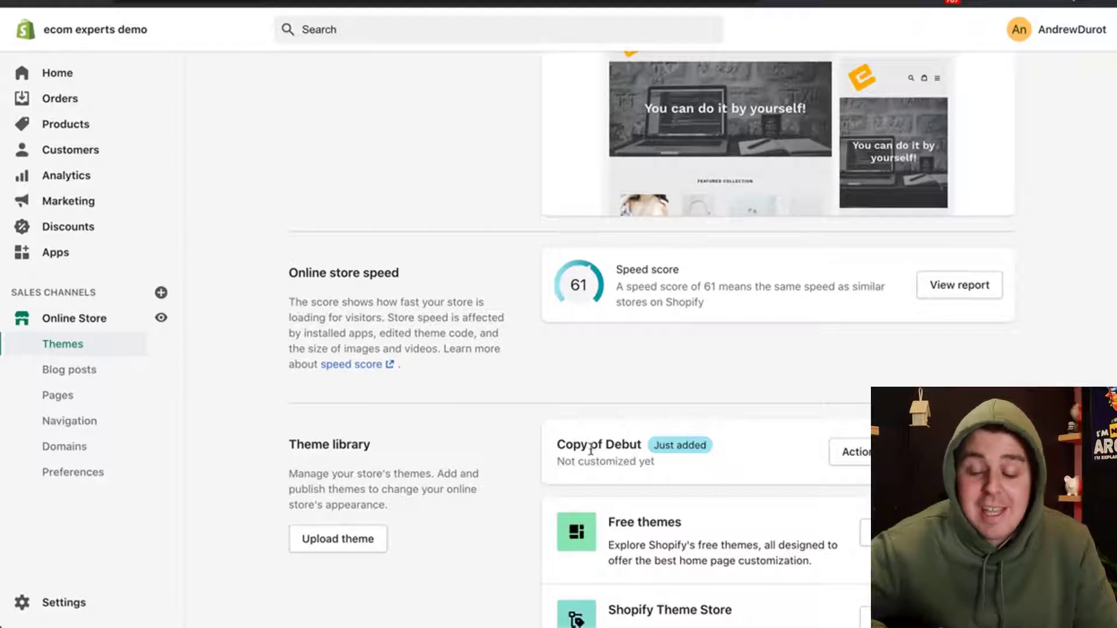
mouse_move(737, 454)
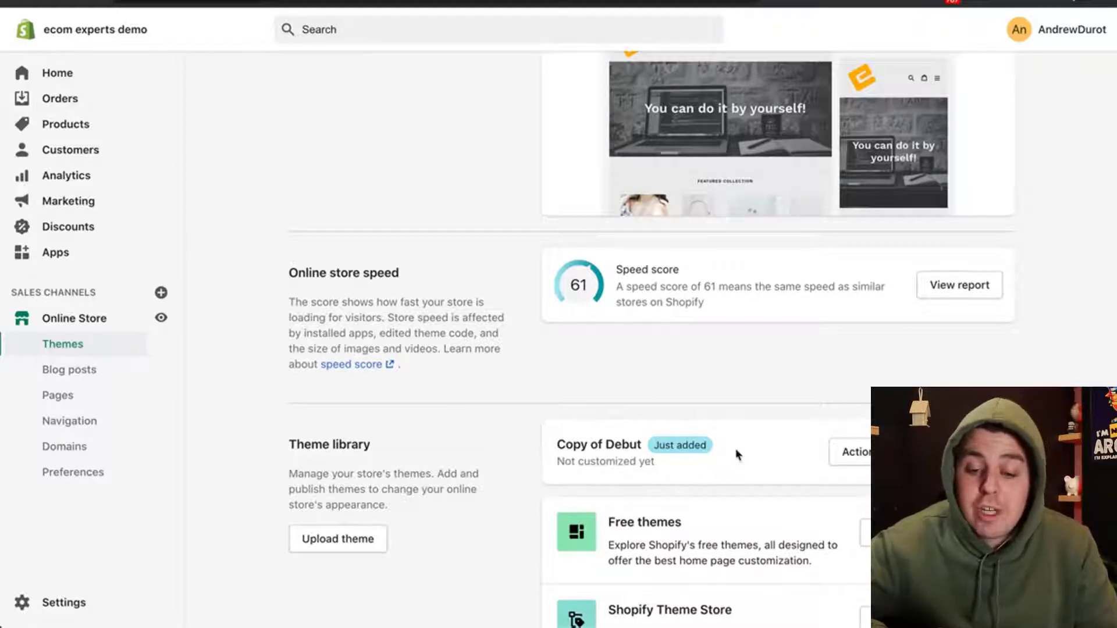
mouse_move(704, 475)
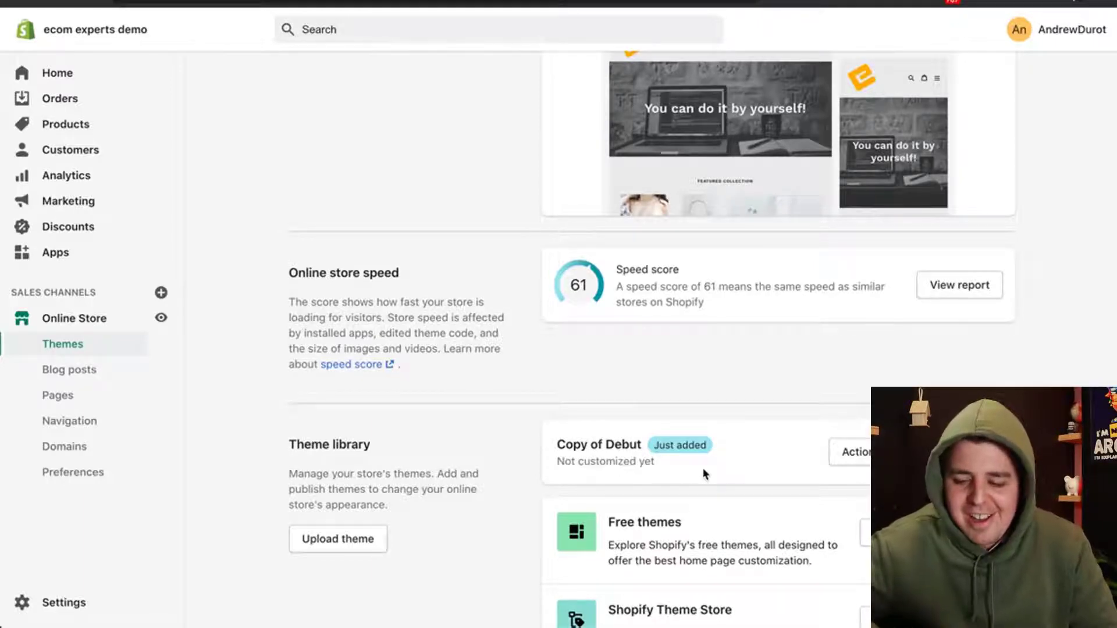
Step: Open Edit code for Copy of Debut and expand the Sections folder to product-template.liquid
click(853, 452)
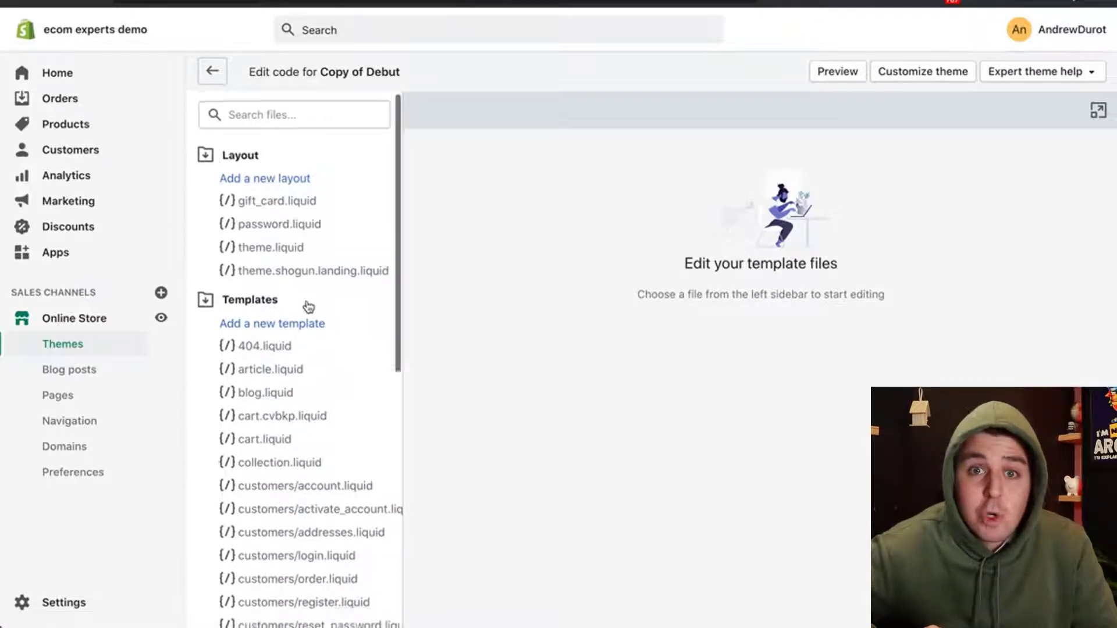
scroll(down, 3)
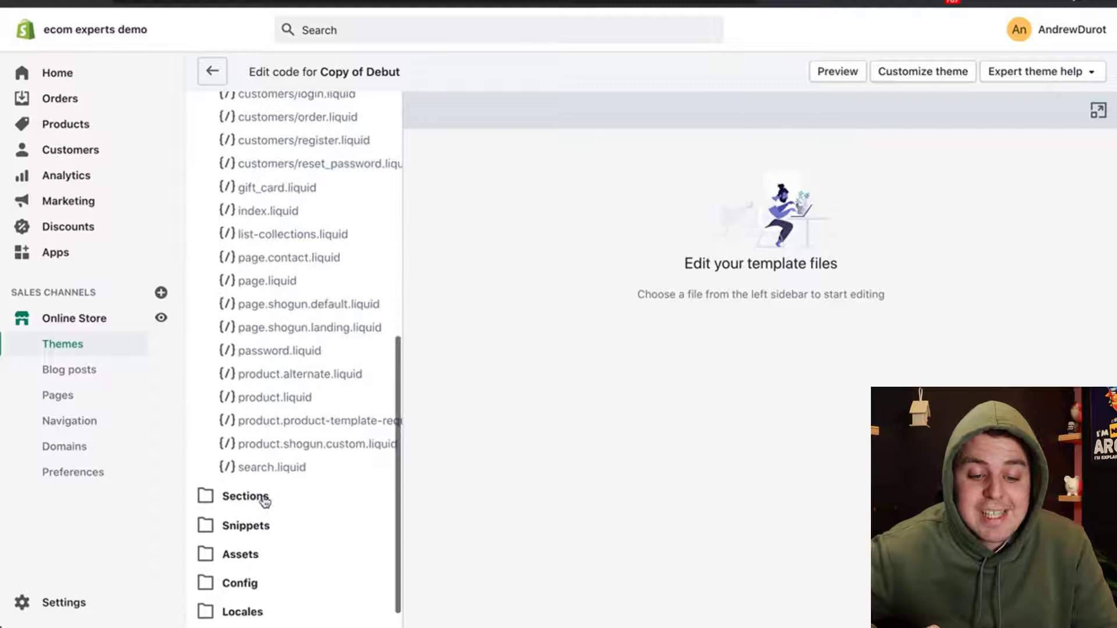
click(246, 495)
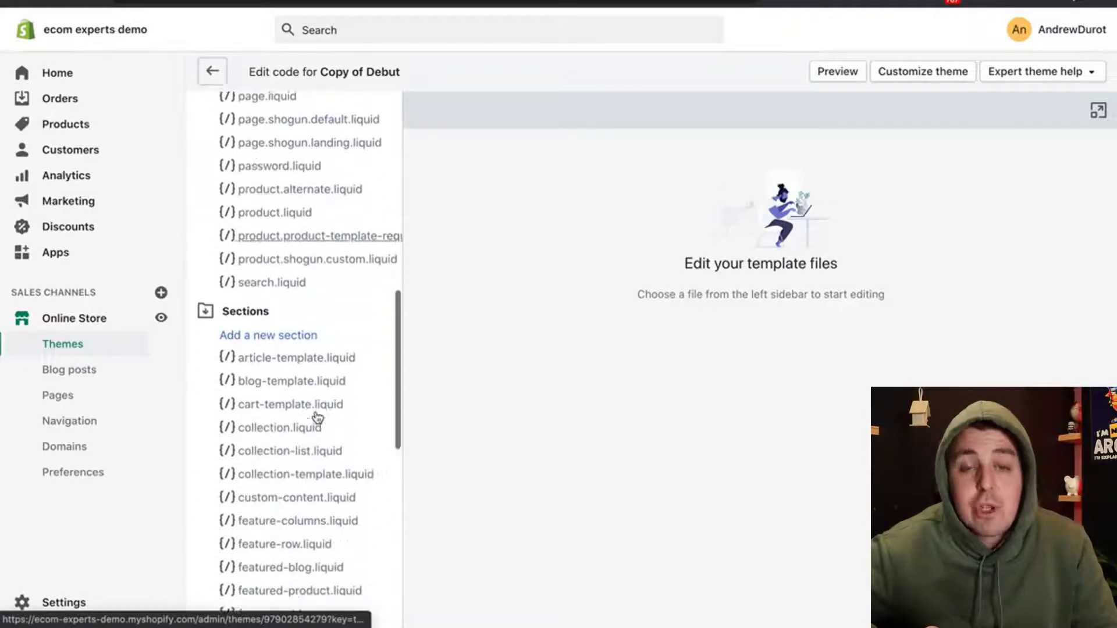
scroll(down, 3)
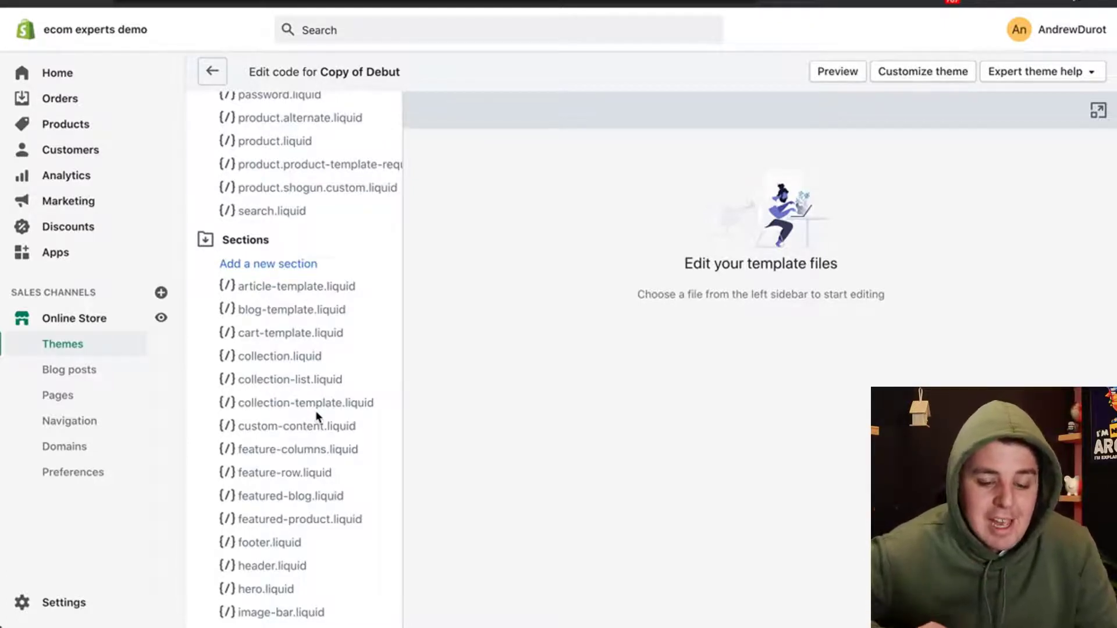
scroll(down, 3)
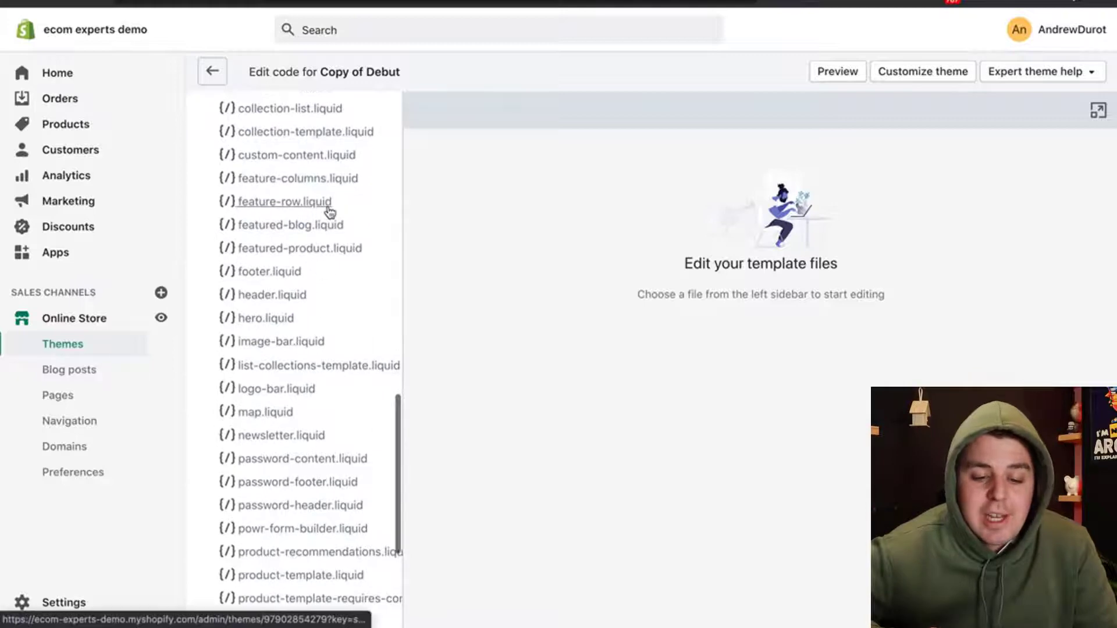
scroll(down, 3)
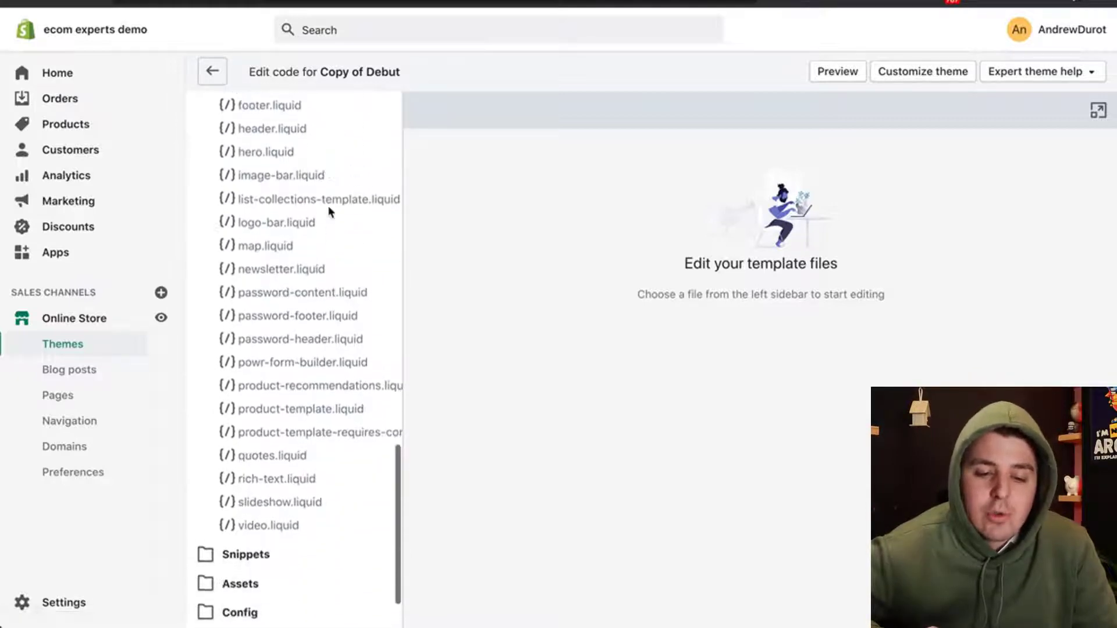
scroll(up, 3)
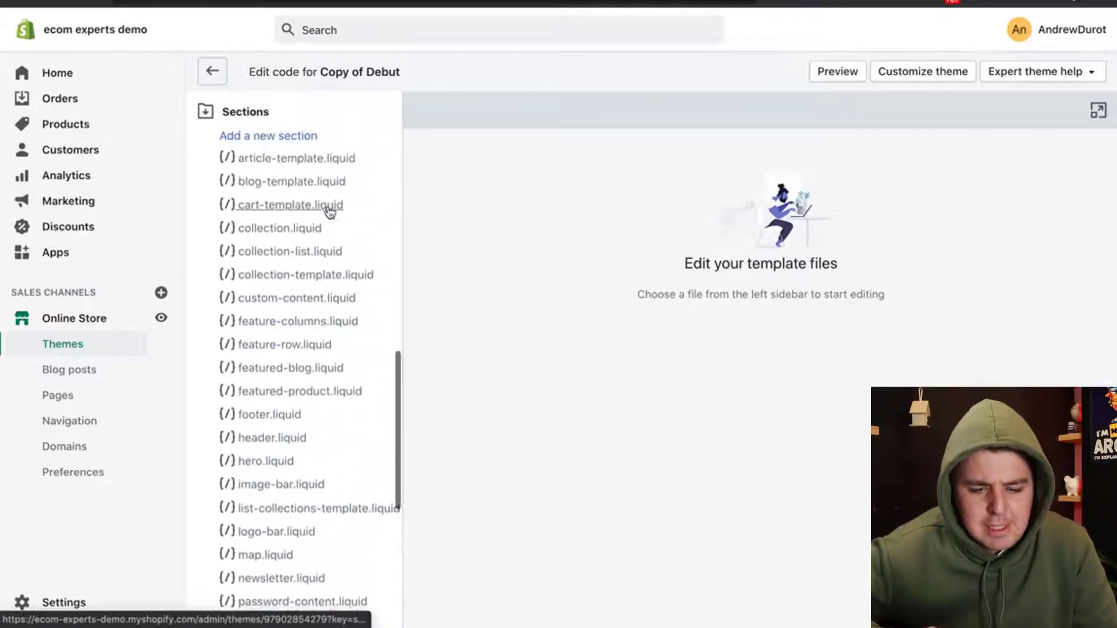
scroll(down, 3)
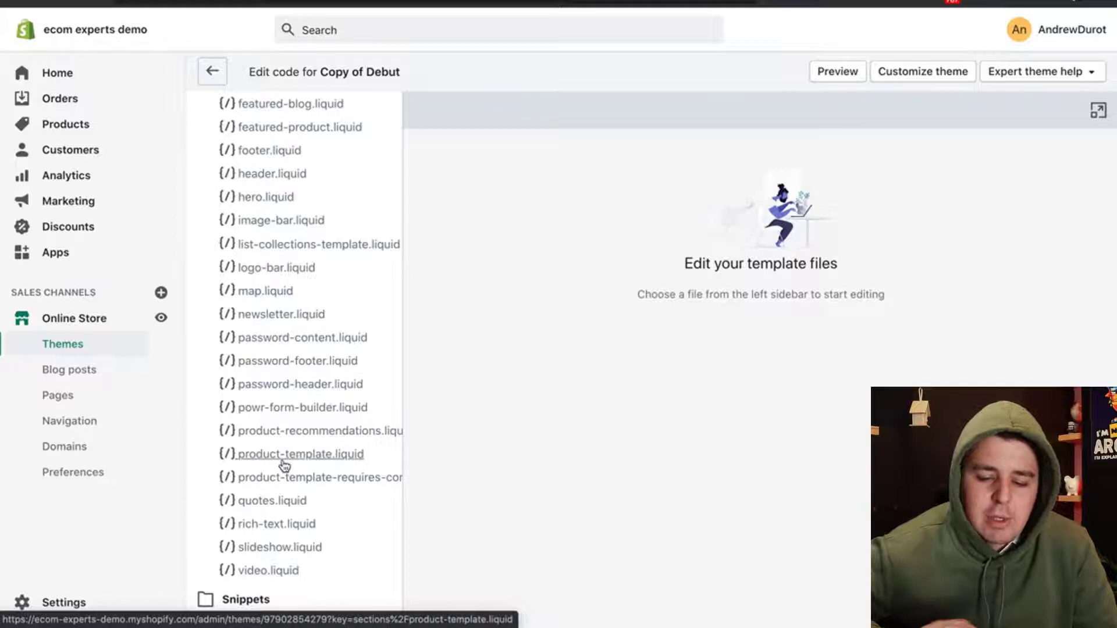
Step: Open product-template.liquid from the Sections list and look through its code
click(299, 454)
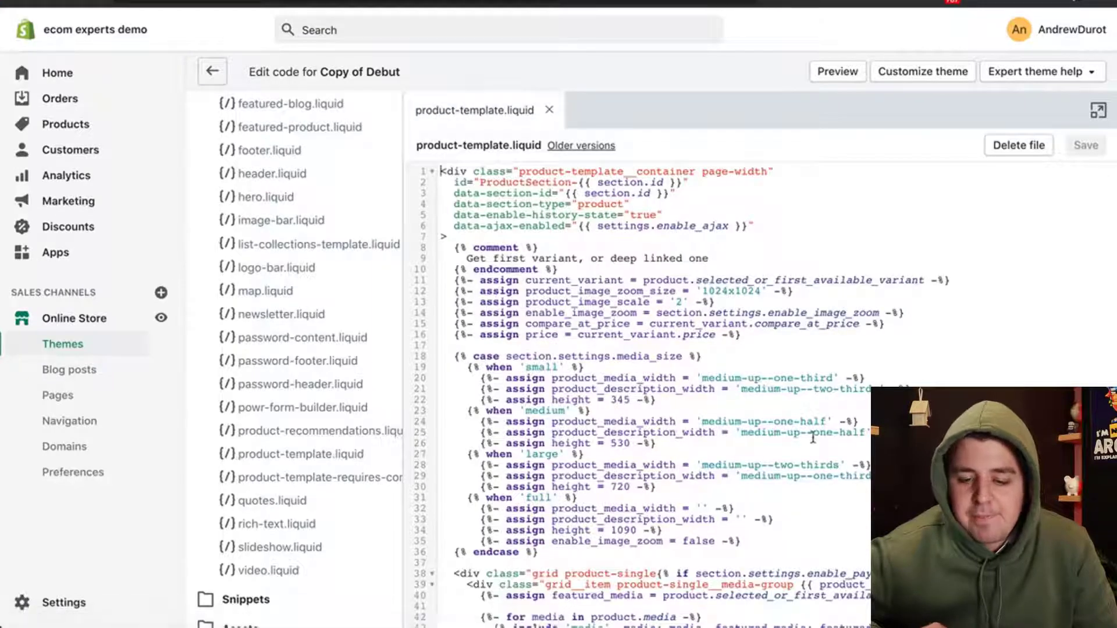
scroll(down, 3)
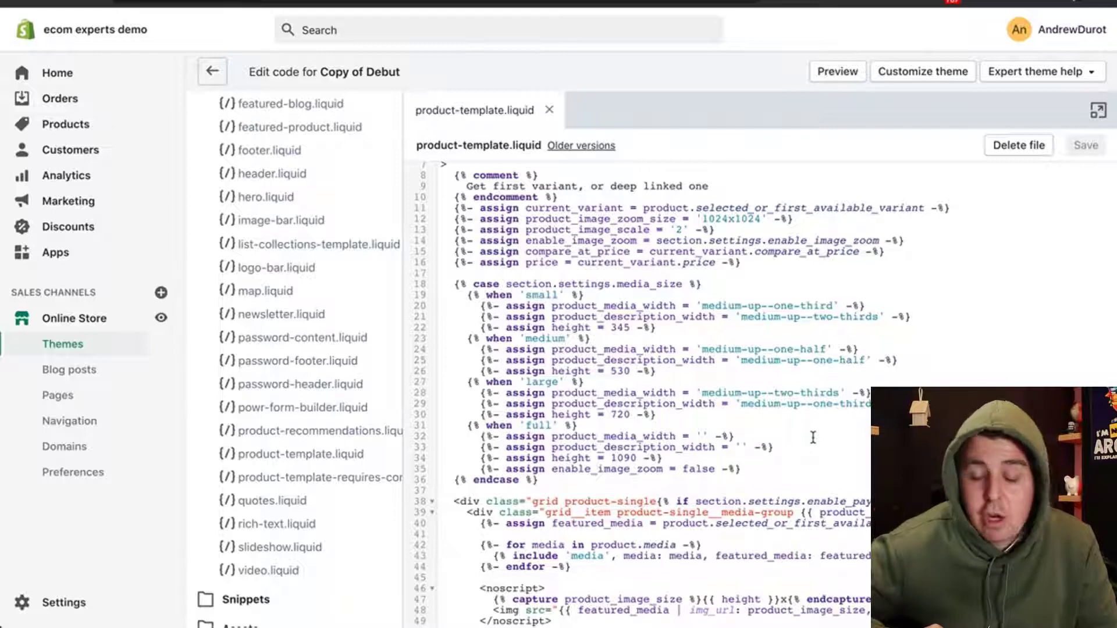
scroll(up, 3)
text(b)
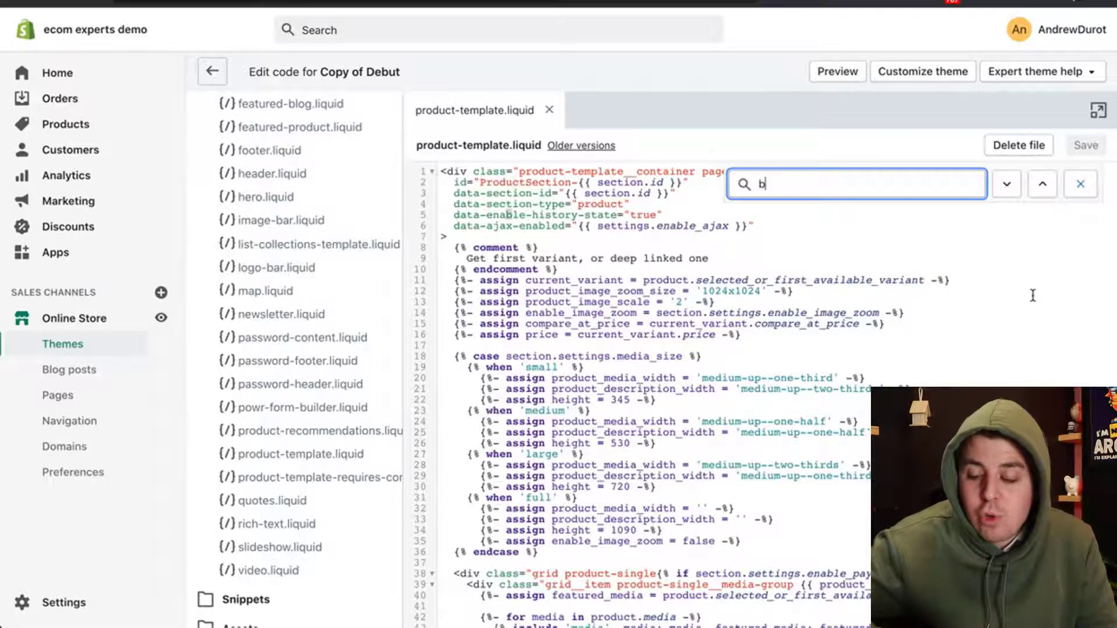
Step: Search product-template.liquid for 'btn' and step through matches to the add-to-cart button
key(Backspace)
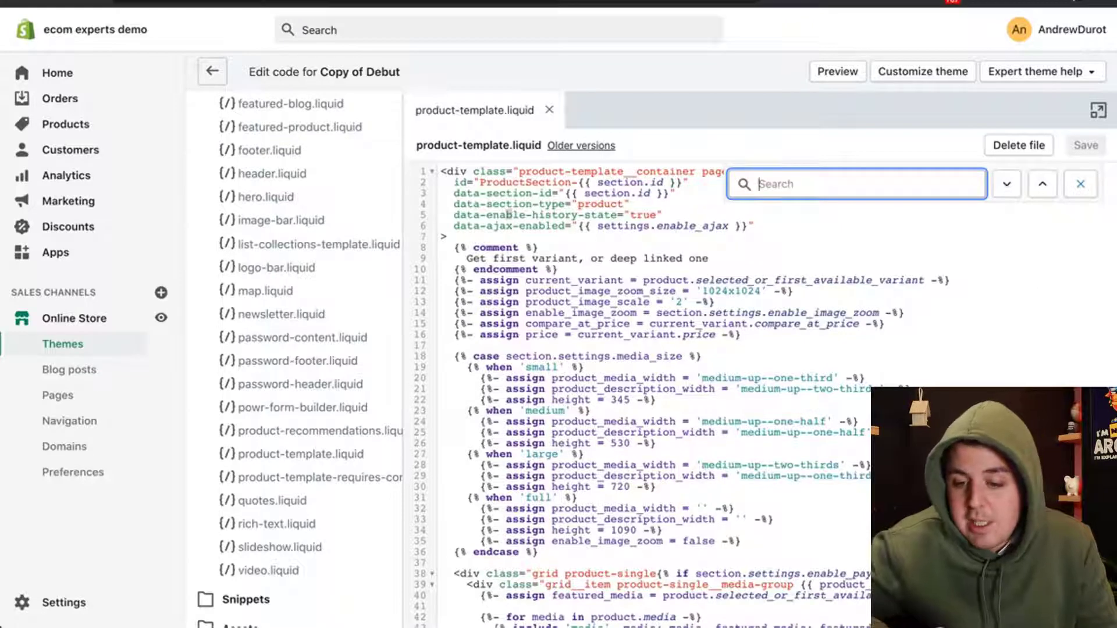
mouse_move(897, 192)
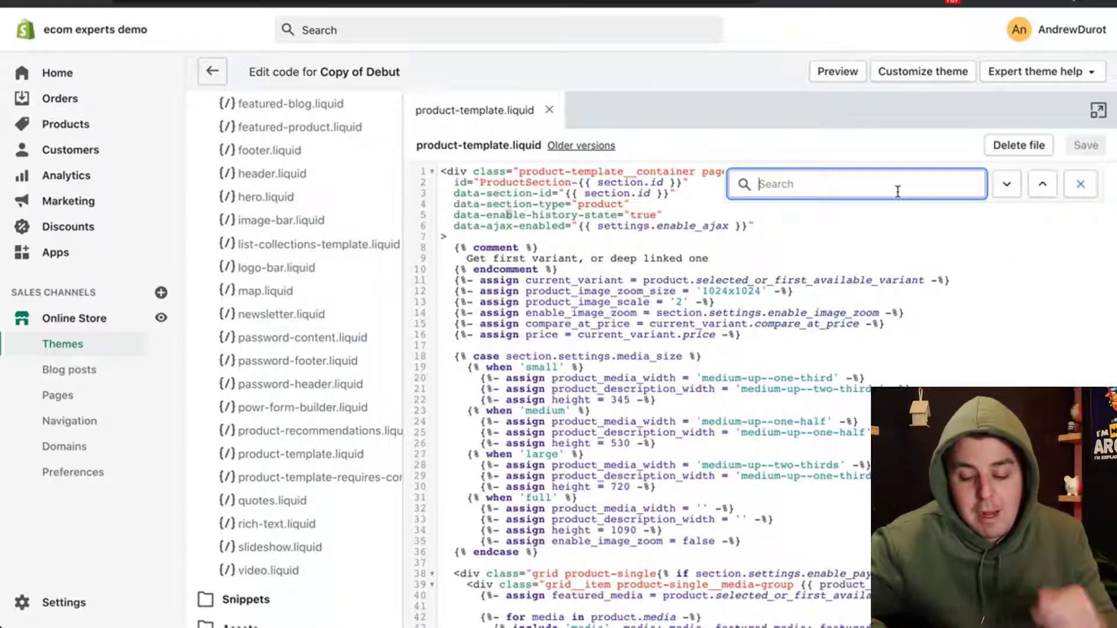
text(b)
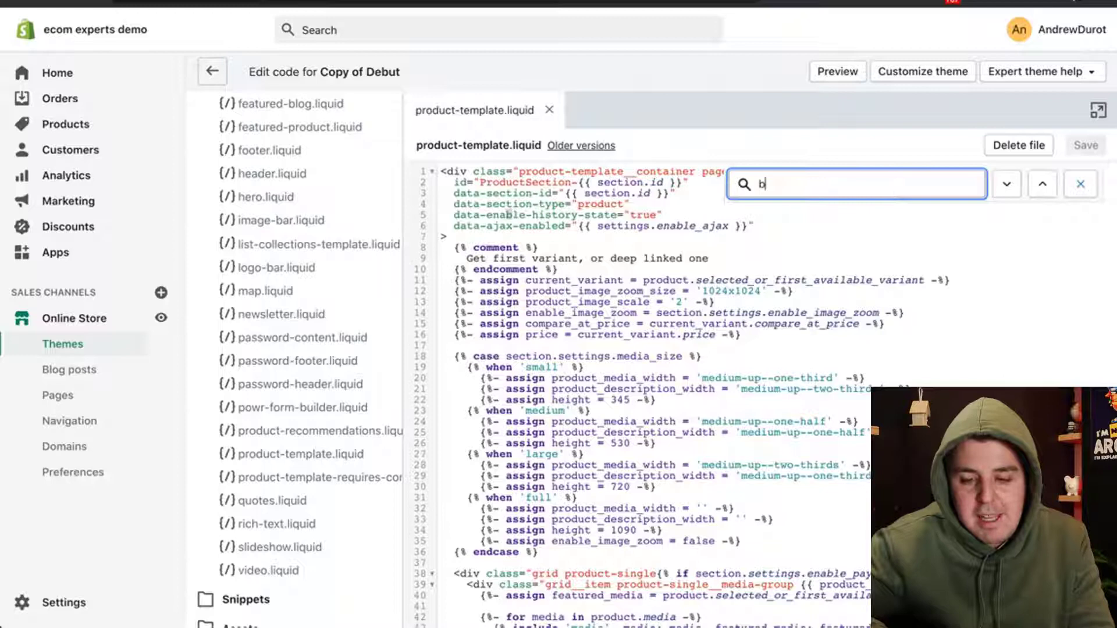
text(tn)
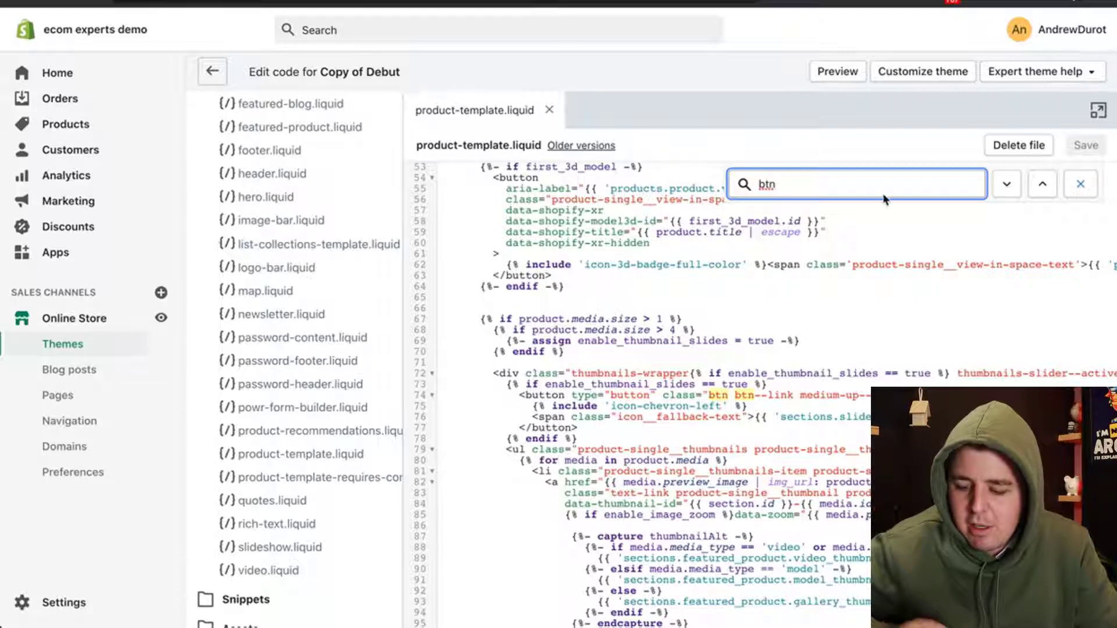
click(1006, 184)
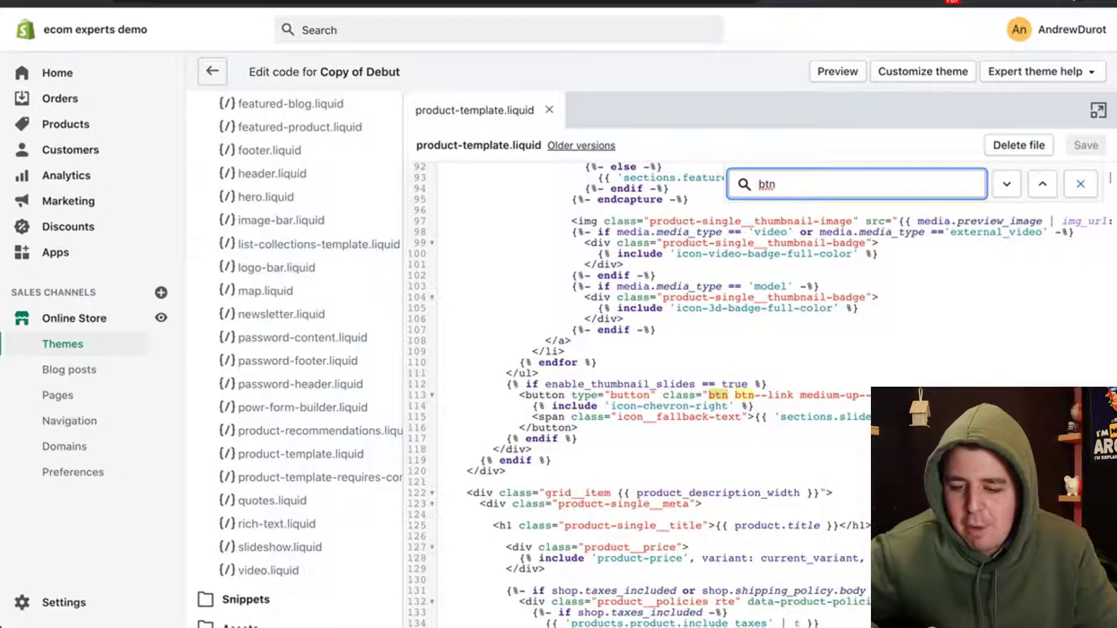
mouse_move(839, 216)
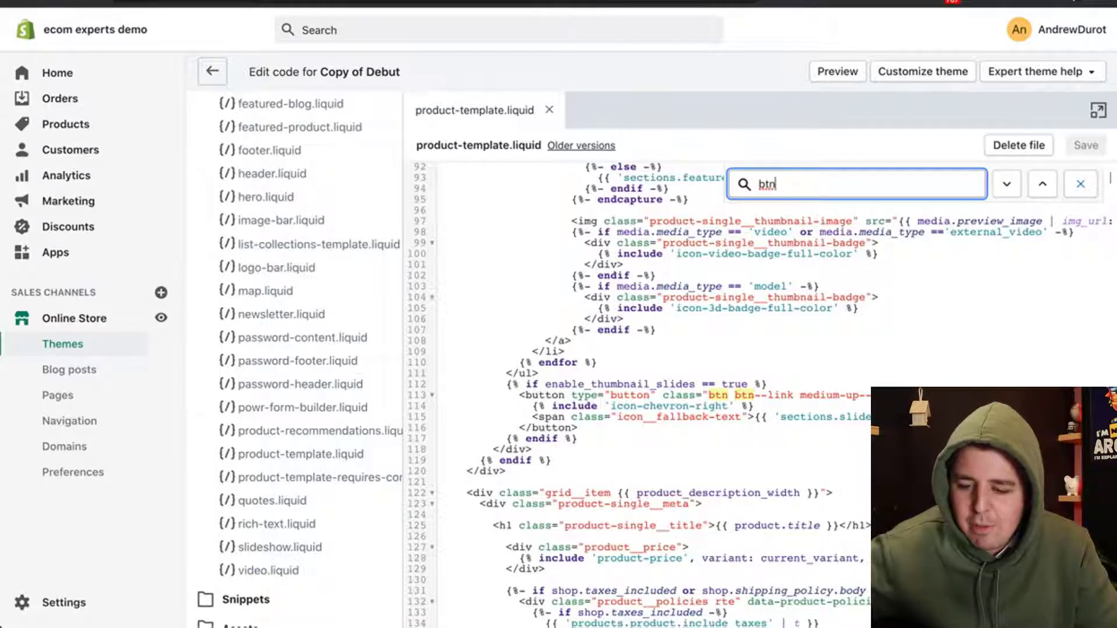
mouse_move(894, 217)
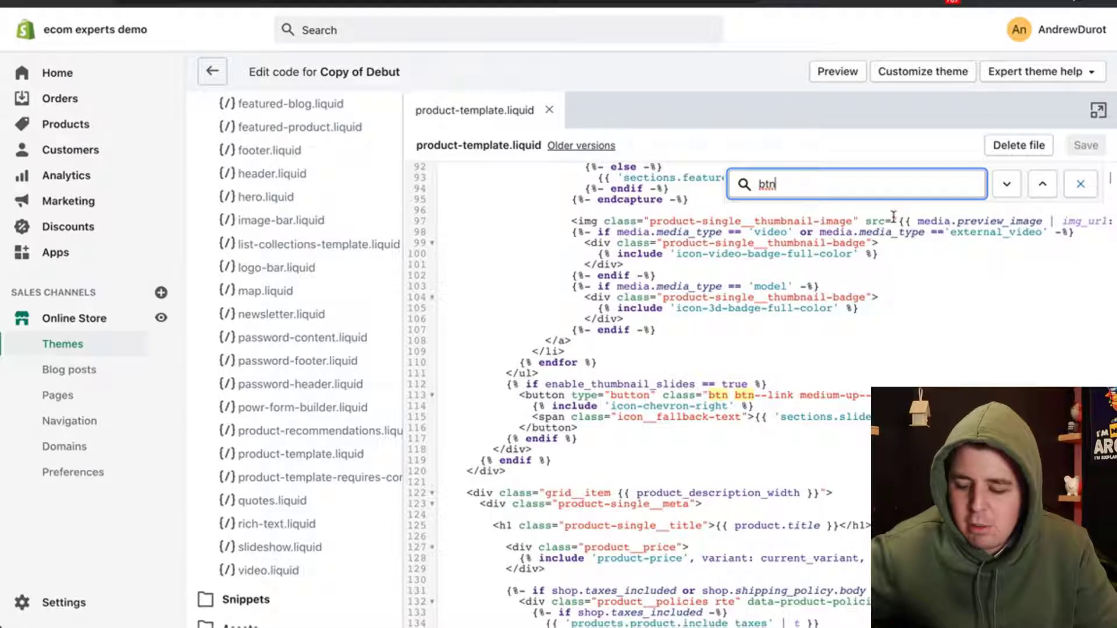
click(1006, 184)
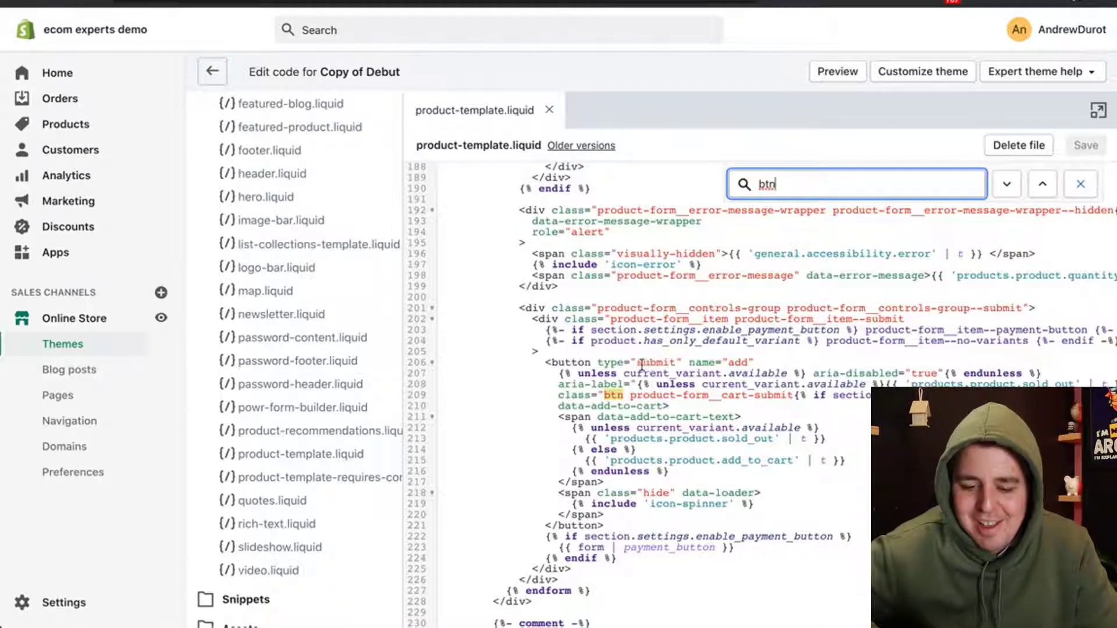
mouse_move(761, 366)
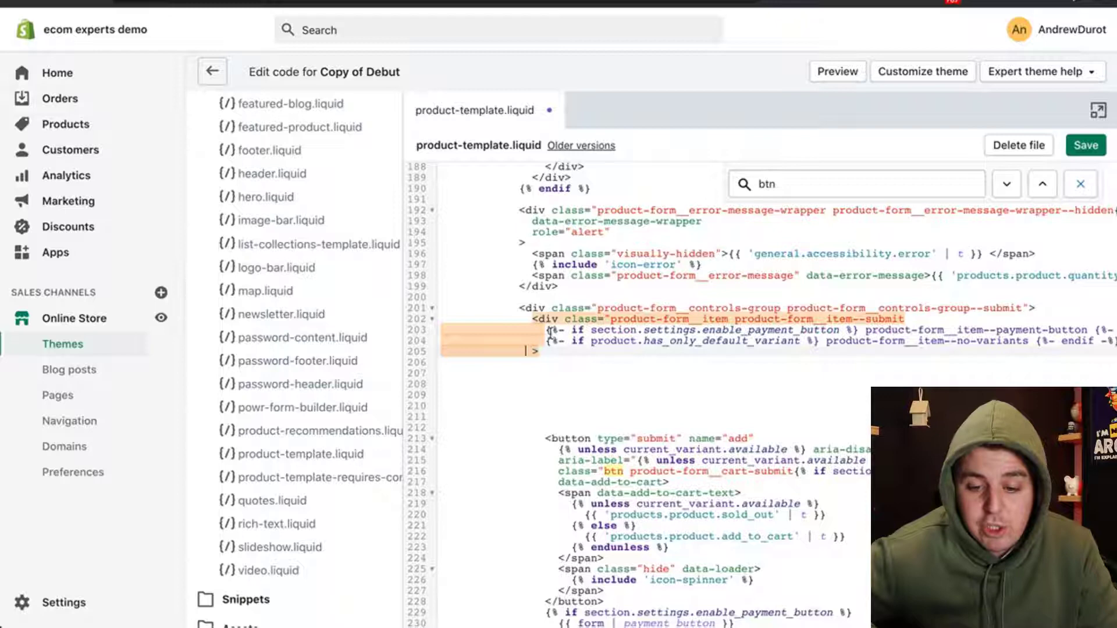
Step: Paste the 'We have … in stock' inventory tracking snippet above the add-to-cart button
click(553, 370)
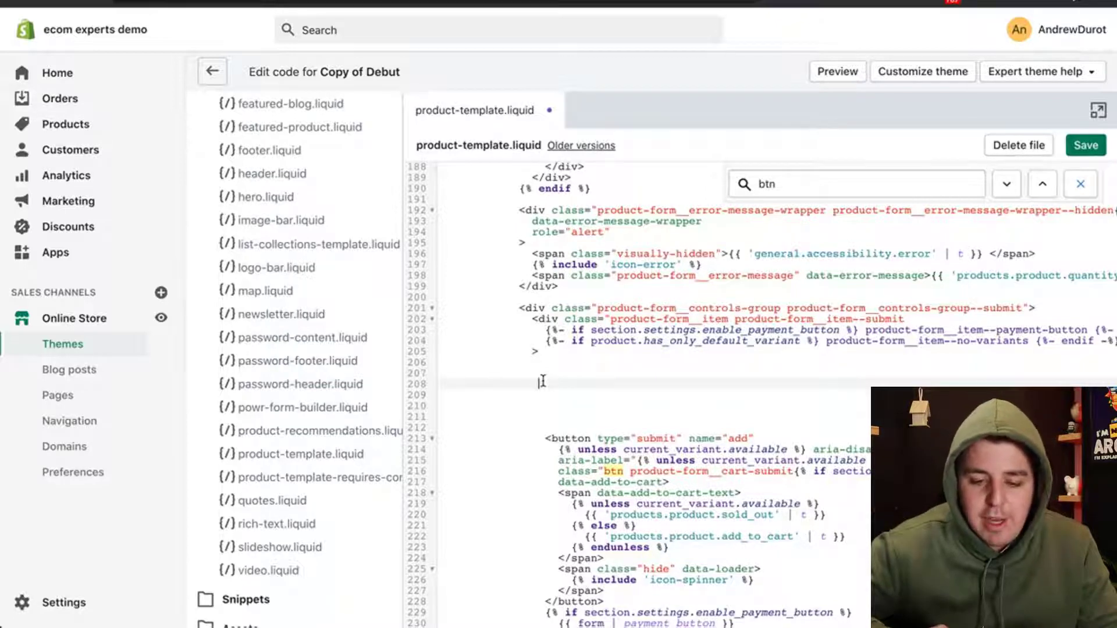
right_click(542, 381)
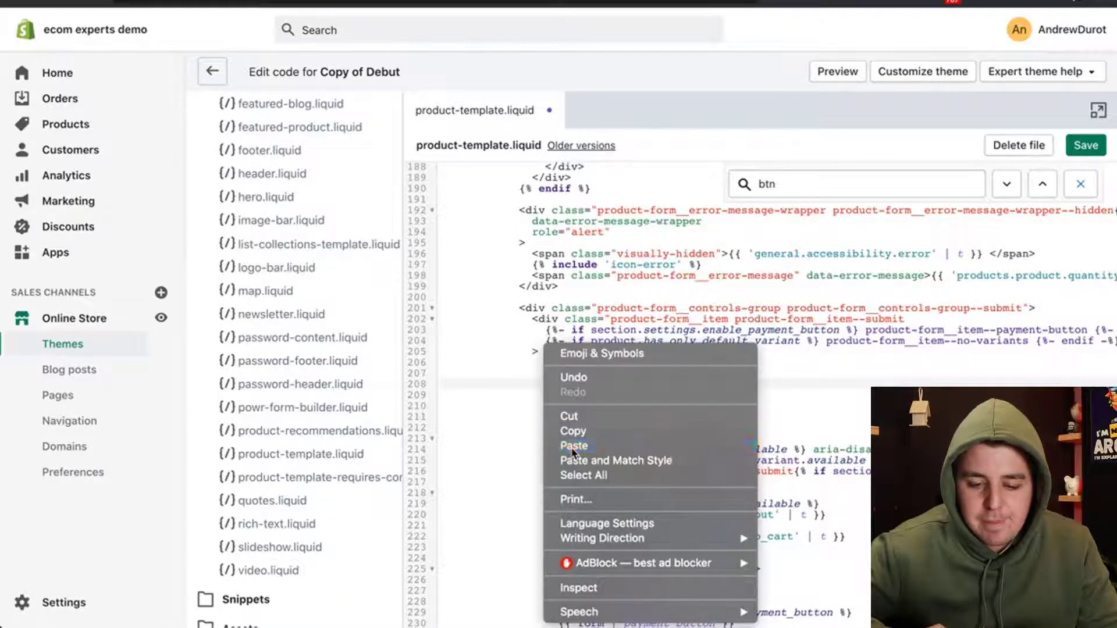
click(574, 445)
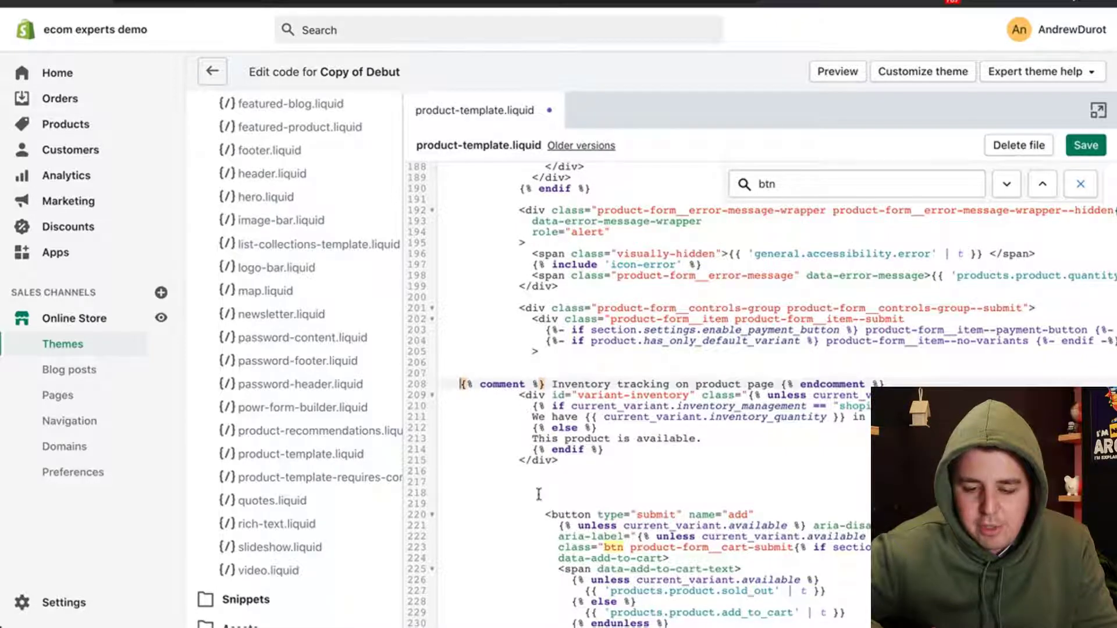
scroll(down, 3)
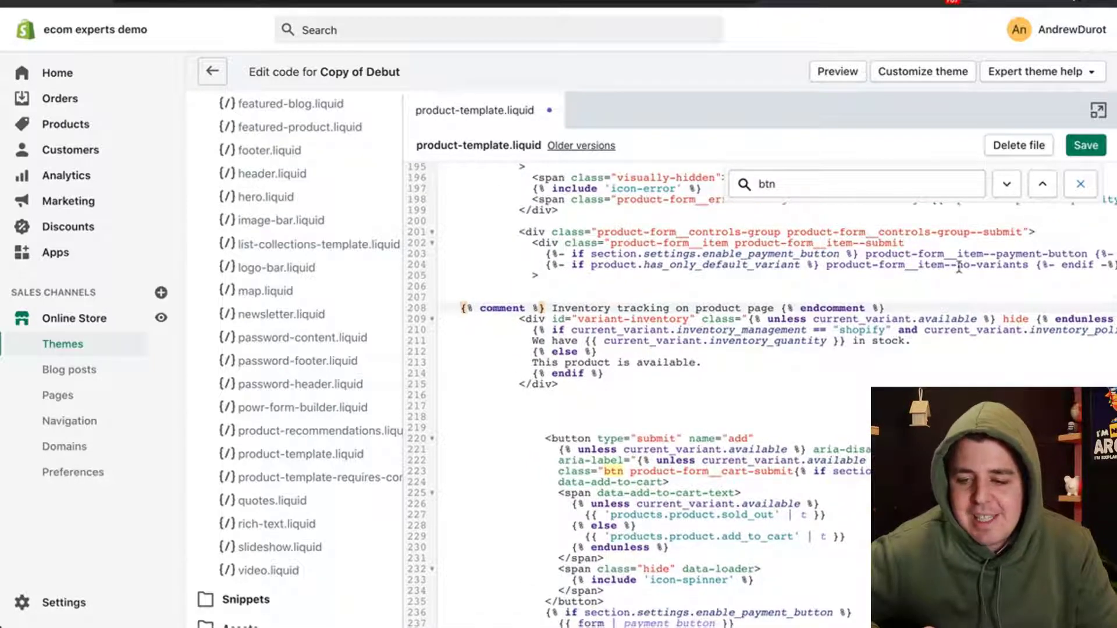
Step: Save product-template.liquid with the new inventory tracking block
click(1086, 145)
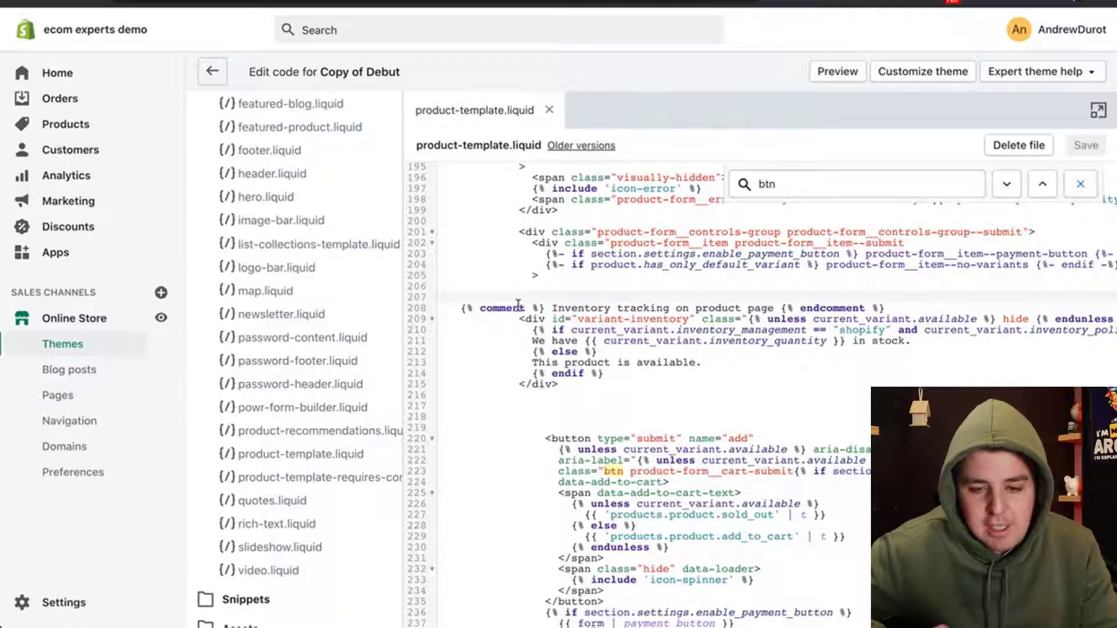
Step: Paste the for-variant InventoryManagment loop above the inventory block and save the file
right_click(531, 318)
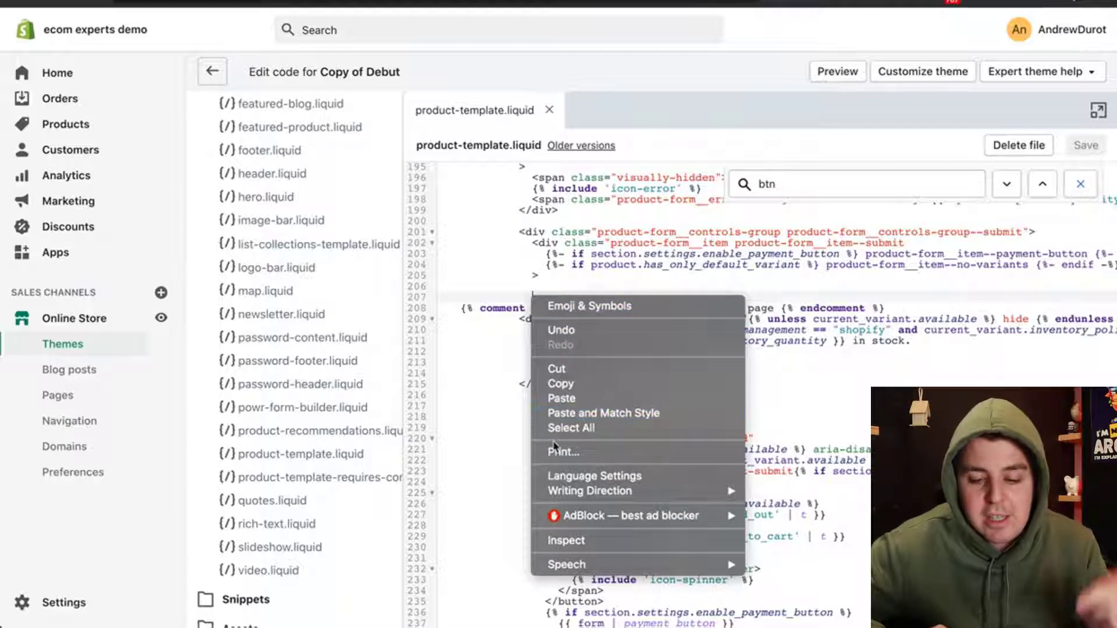
click(562, 398)
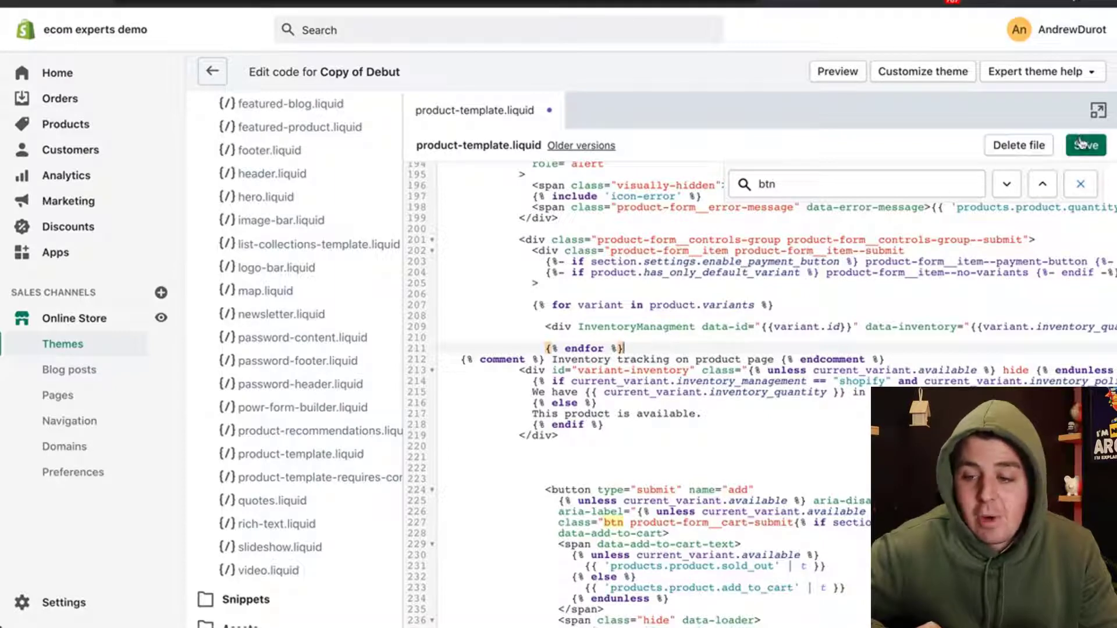
click(1086, 145)
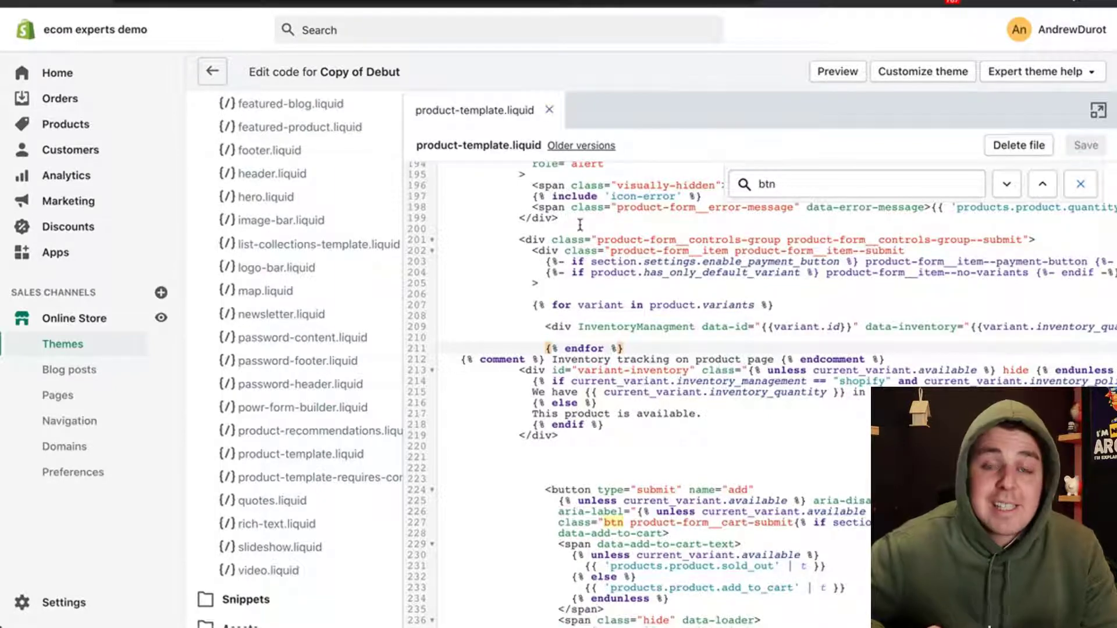
mouse_move(307, 337)
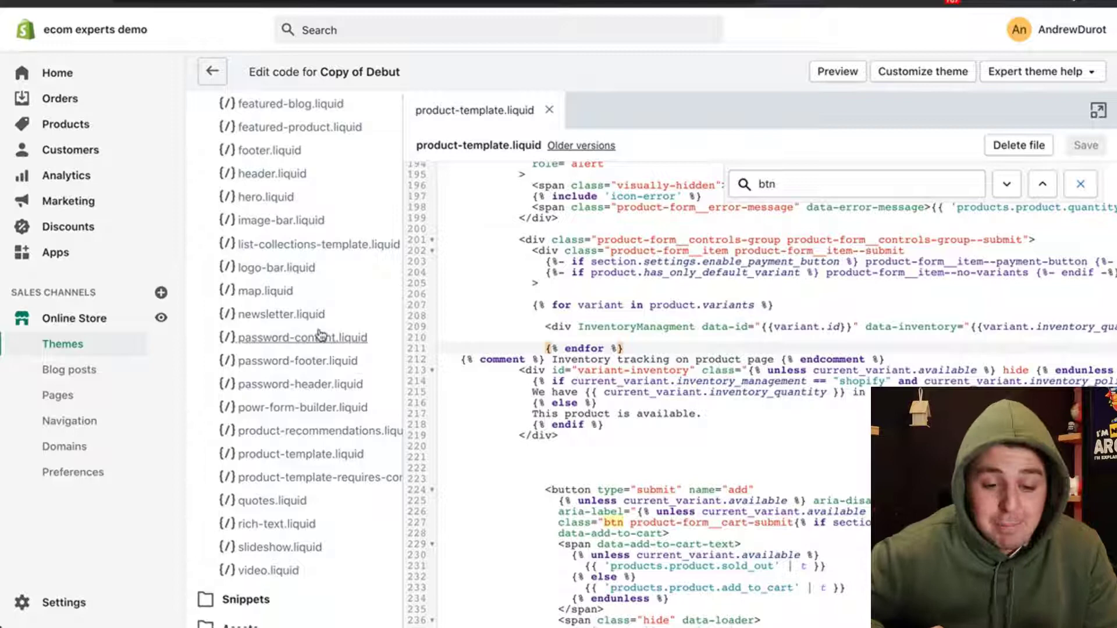
Step: Expand the Assets folder and open theme.js
scroll(down, 3)
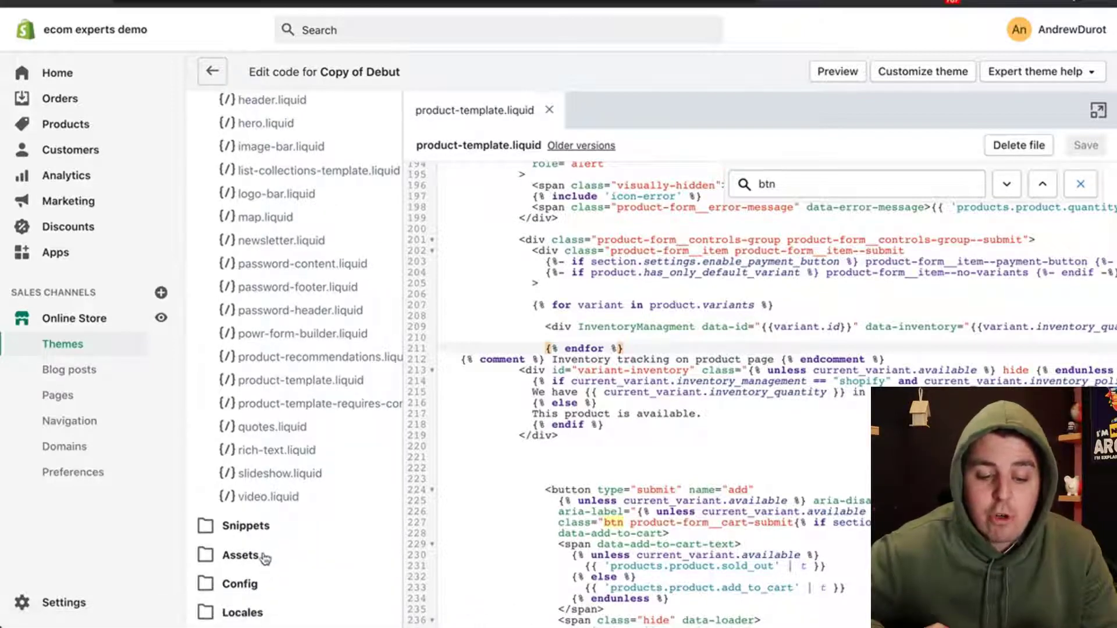
click(240, 555)
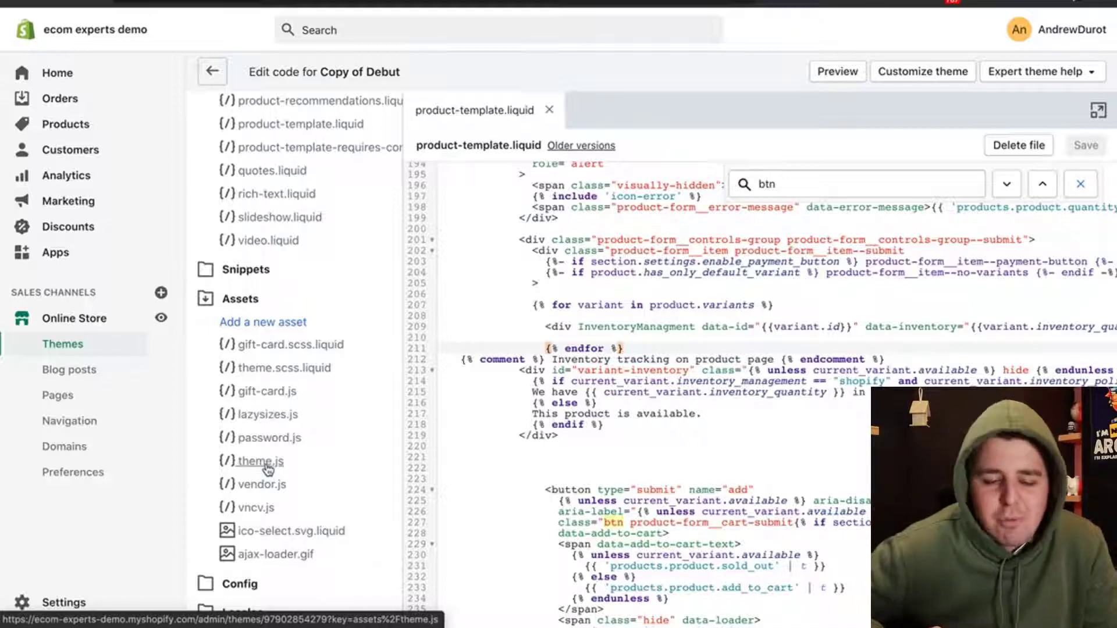
mouse_move(269, 437)
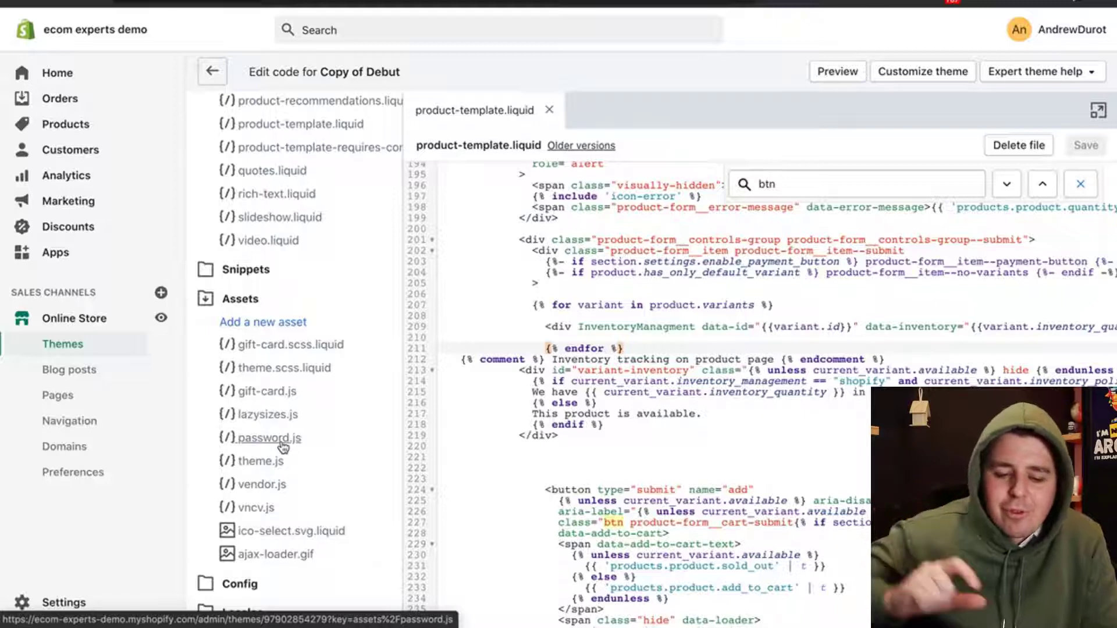
mouse_move(262, 460)
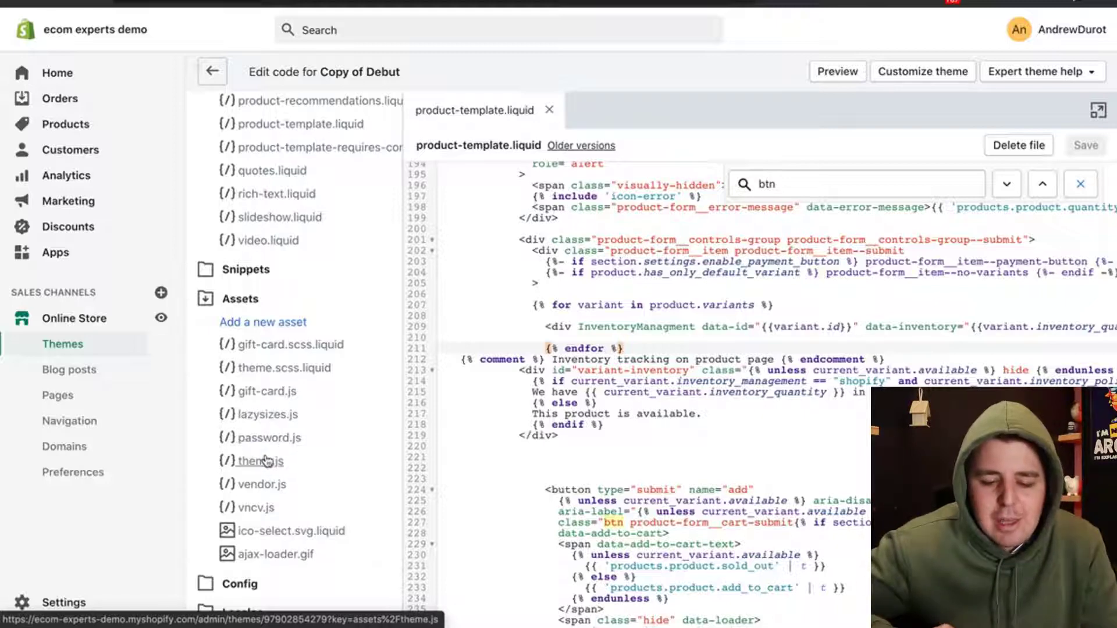
click(260, 460)
text(bt)
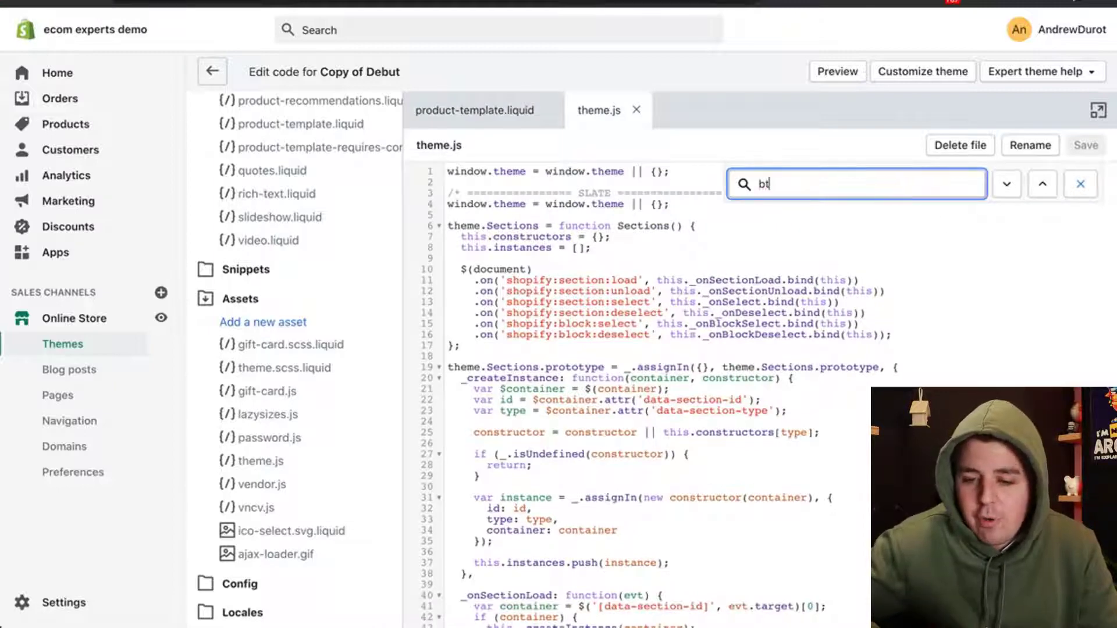
Step: Search theme.js for 'variantchange' and add blank lines above the _initVariants setup
click(1079, 184)
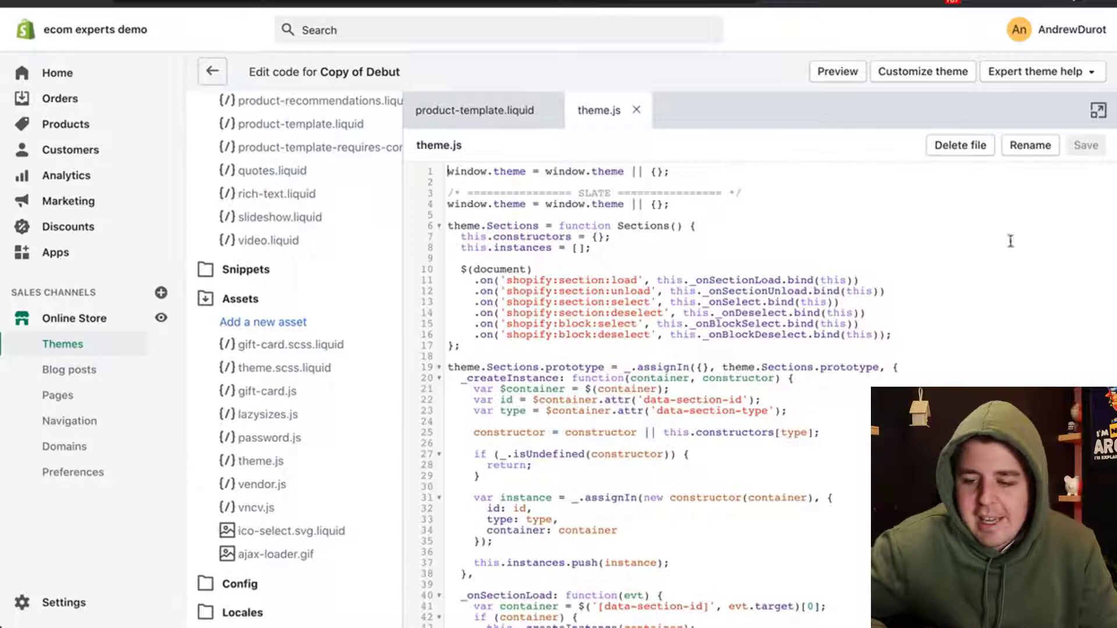
key(Ctrl+f)
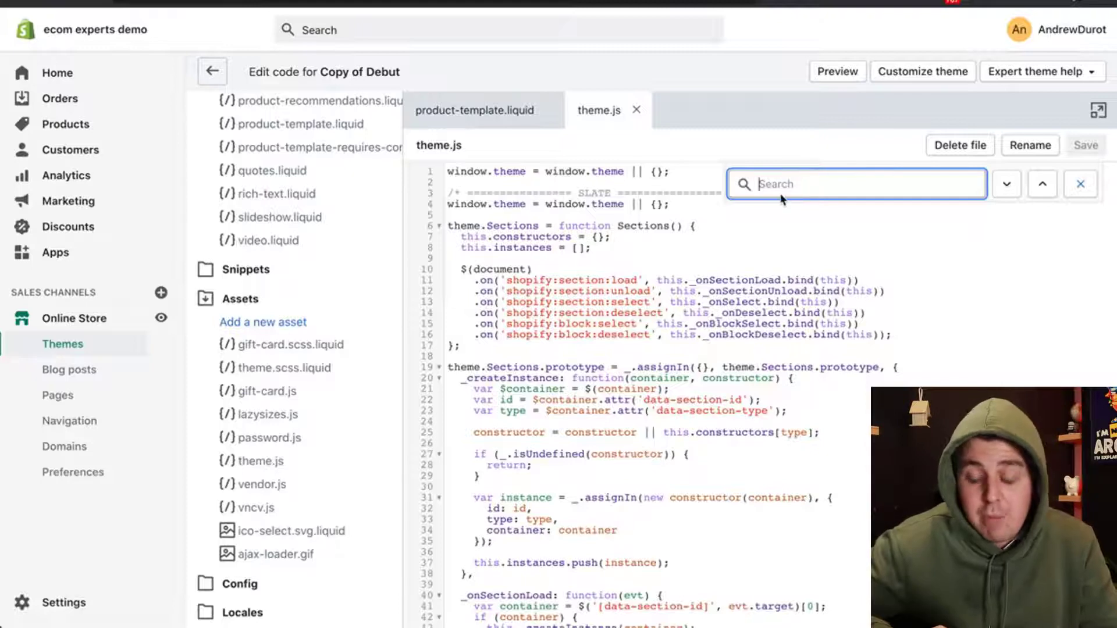
mouse_move(780, 184)
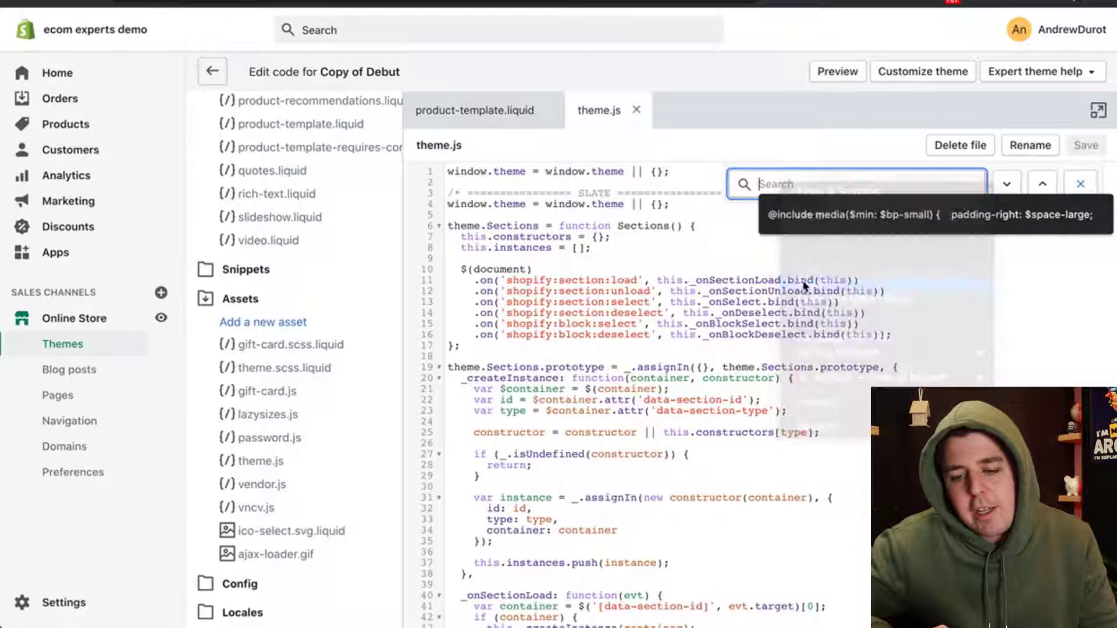
text(variantchange)
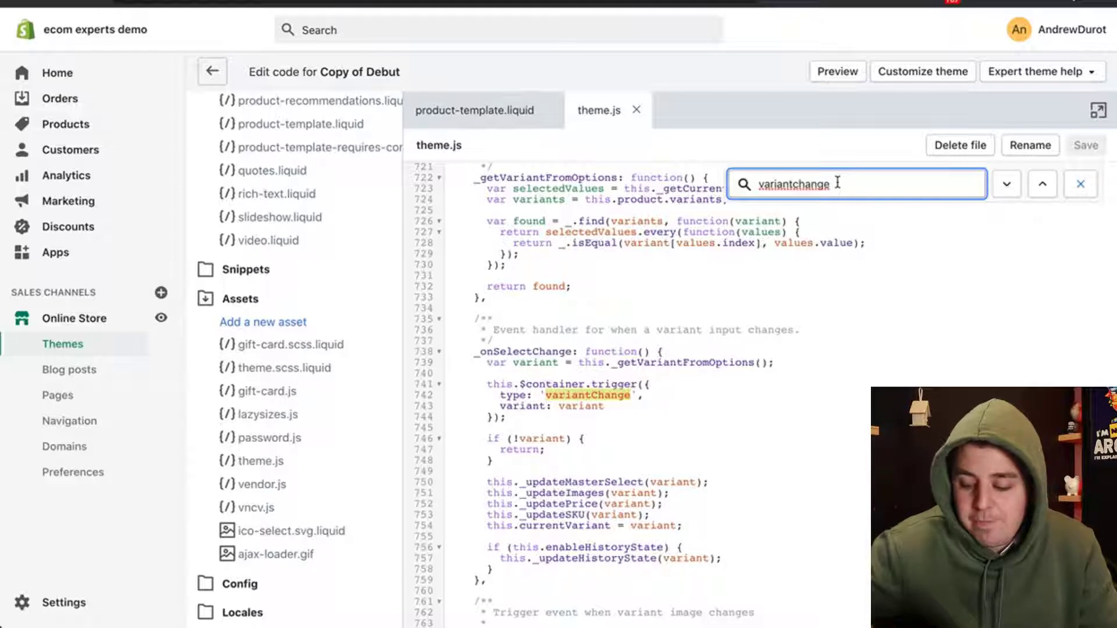
click(1006, 184)
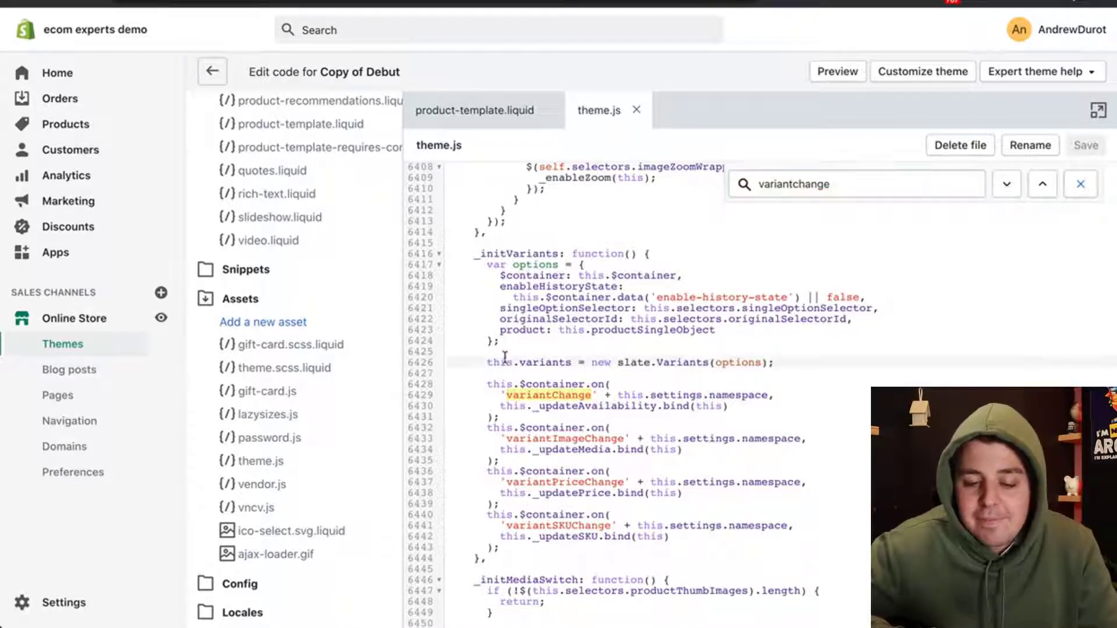
key(Enter)
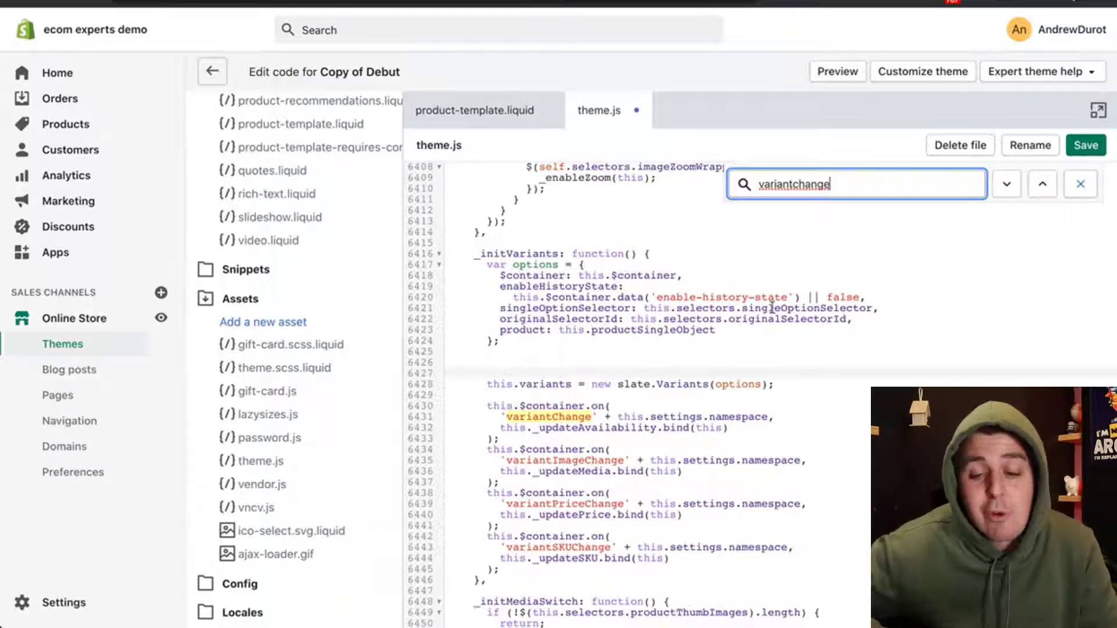
scroll(down, 3)
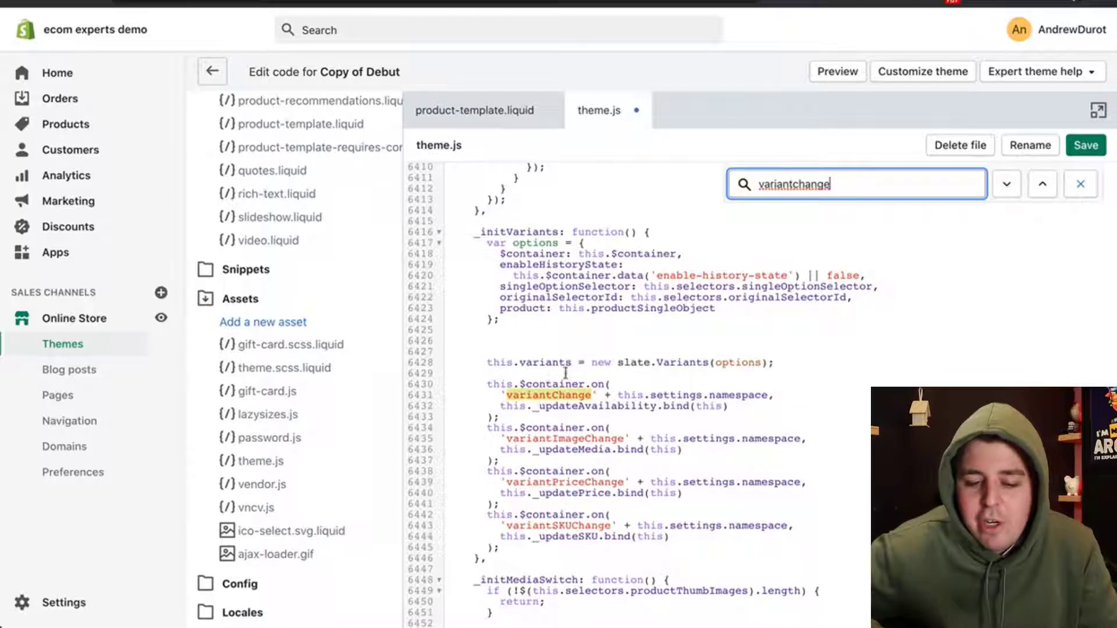
click(1041, 184)
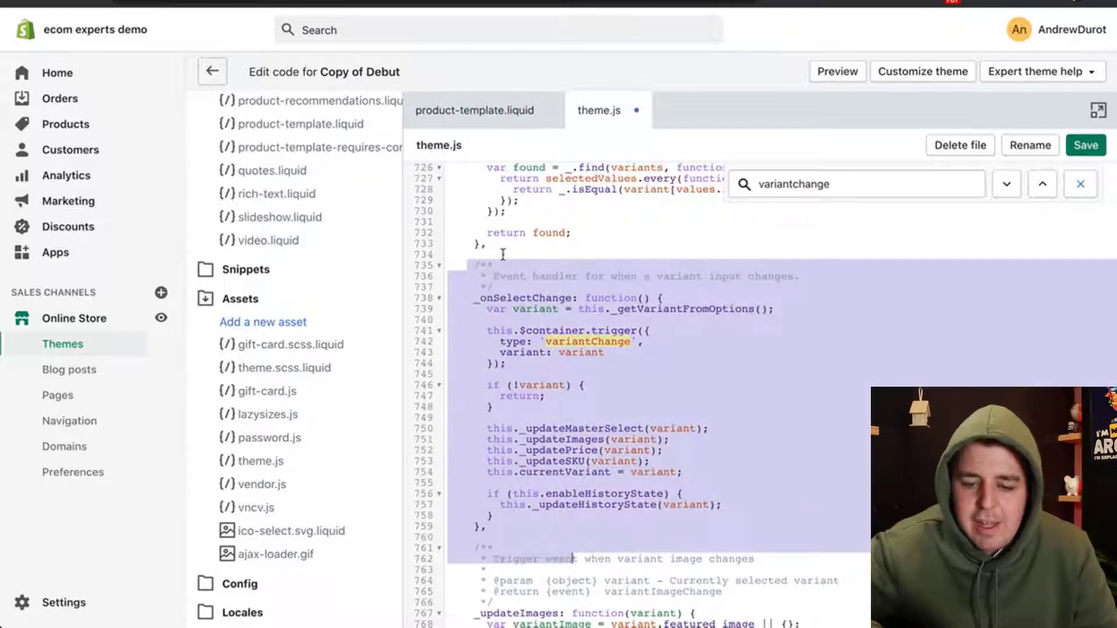
mouse_move(739, 292)
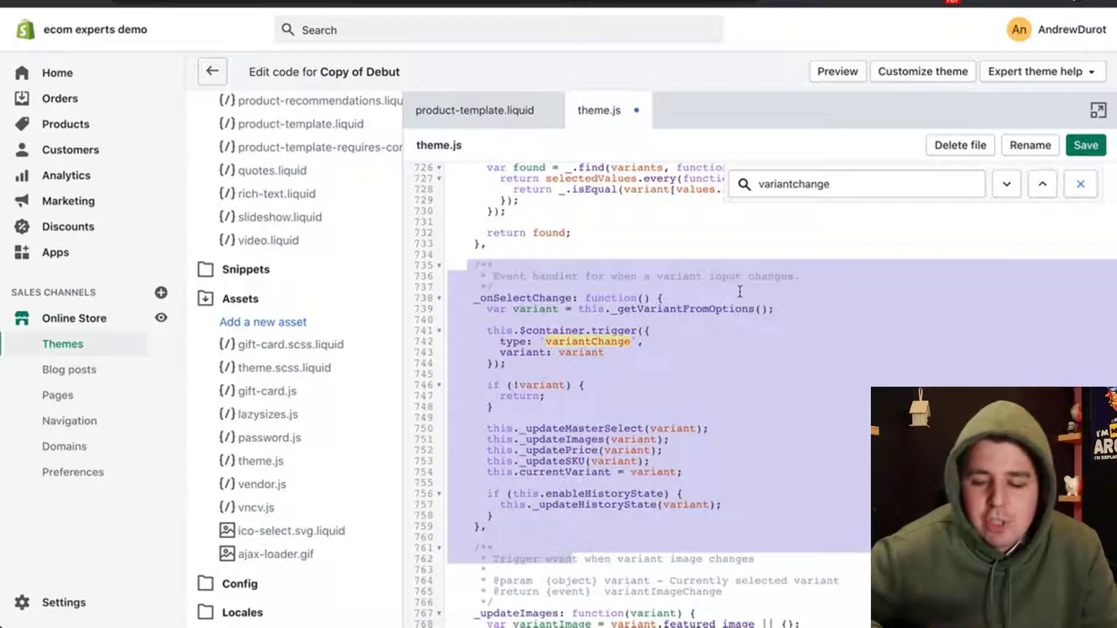
mouse_move(749, 351)
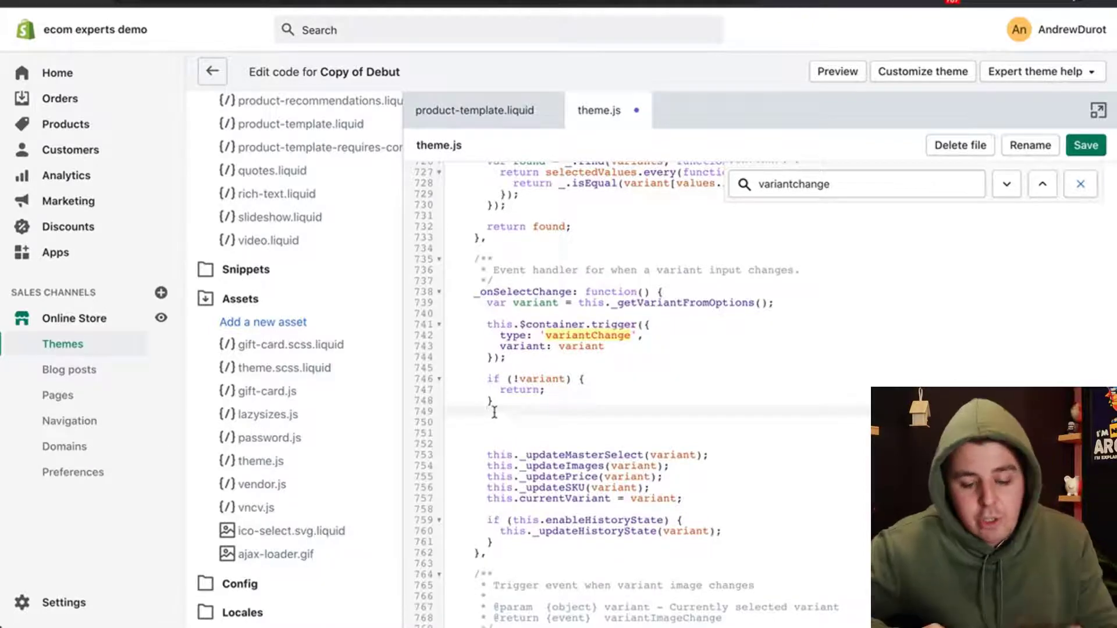
Step: Paste the inventoryHash lookup and stock-message snippets into theme.js, then save
right_click(494, 413)
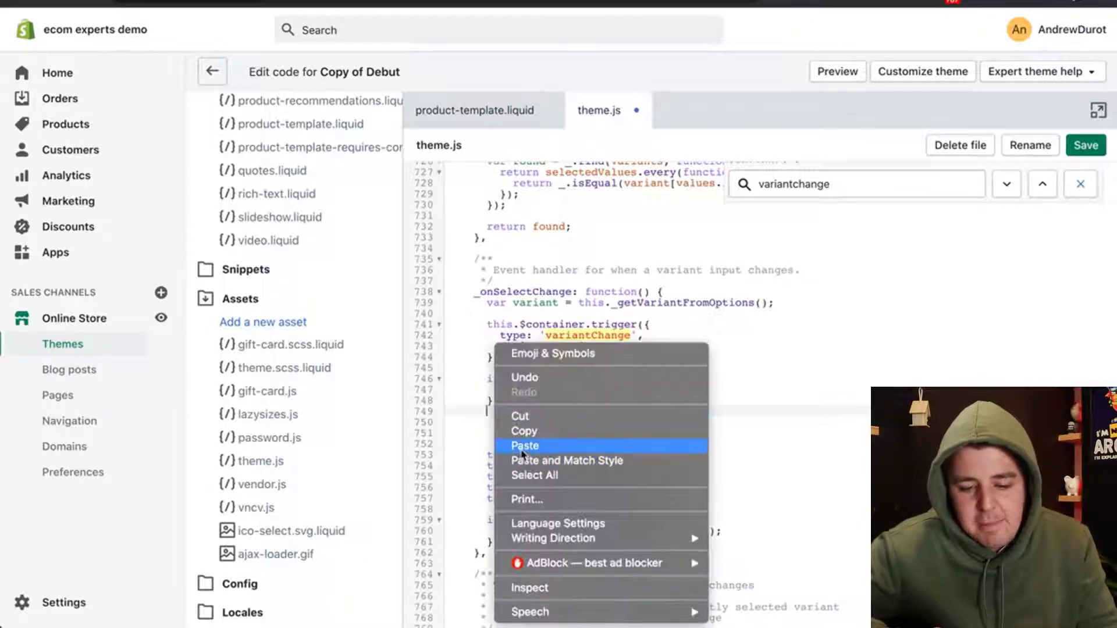
click(524, 445)
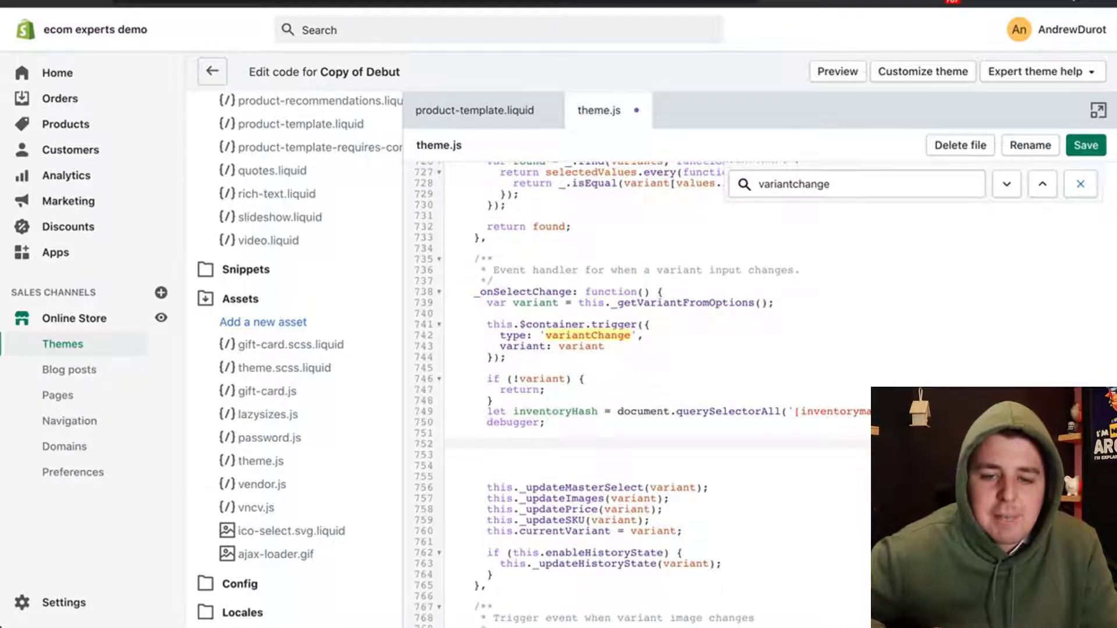
click(550, 435)
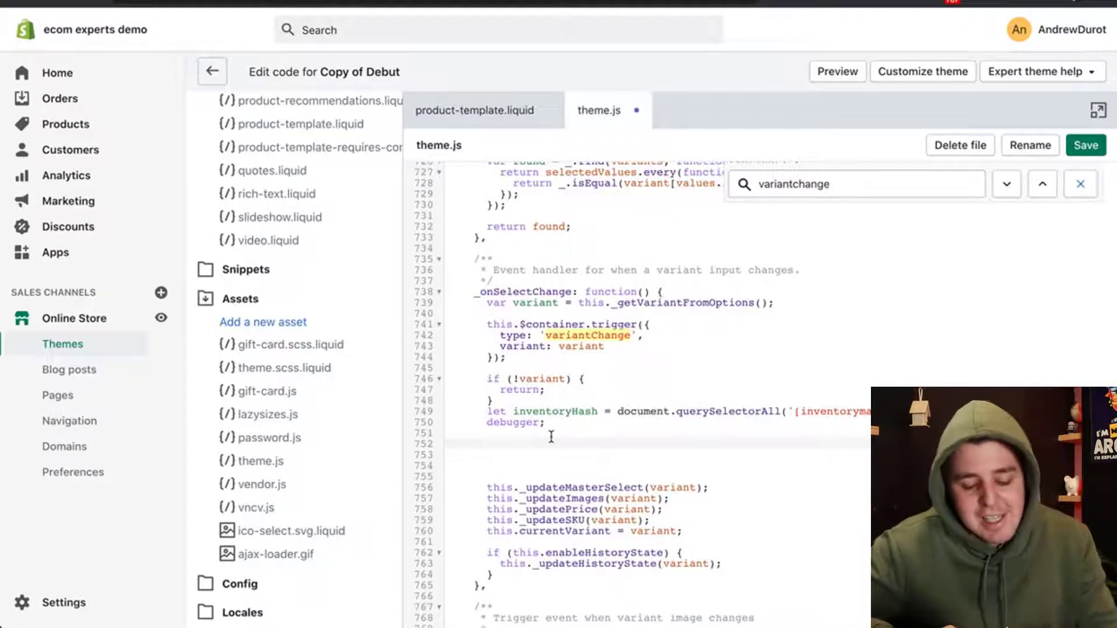
right_click(552, 445)
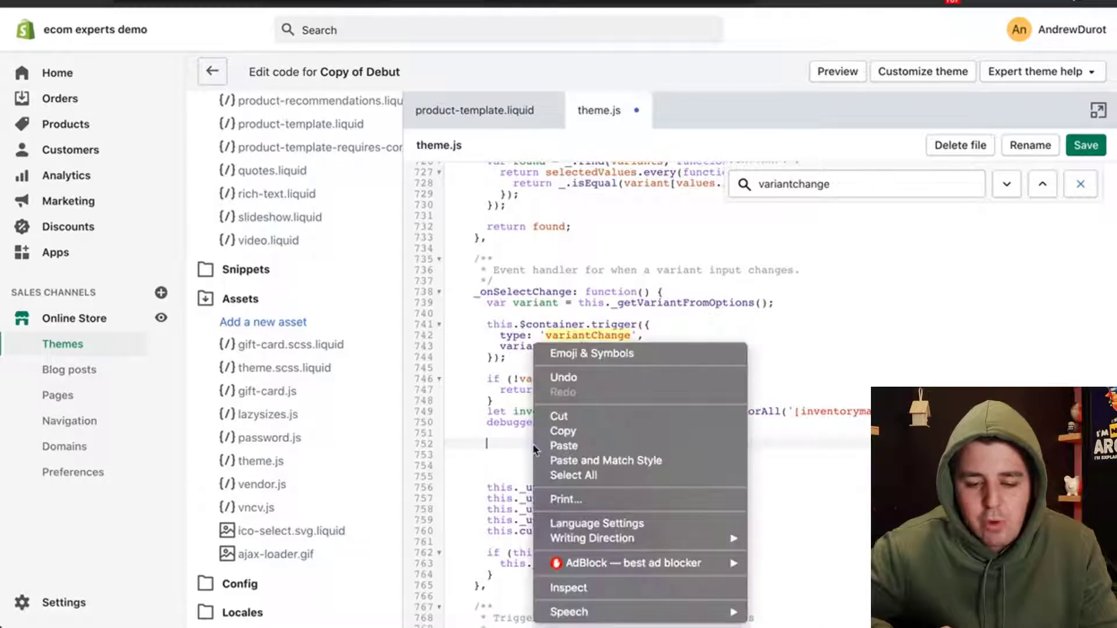
click(564, 445)
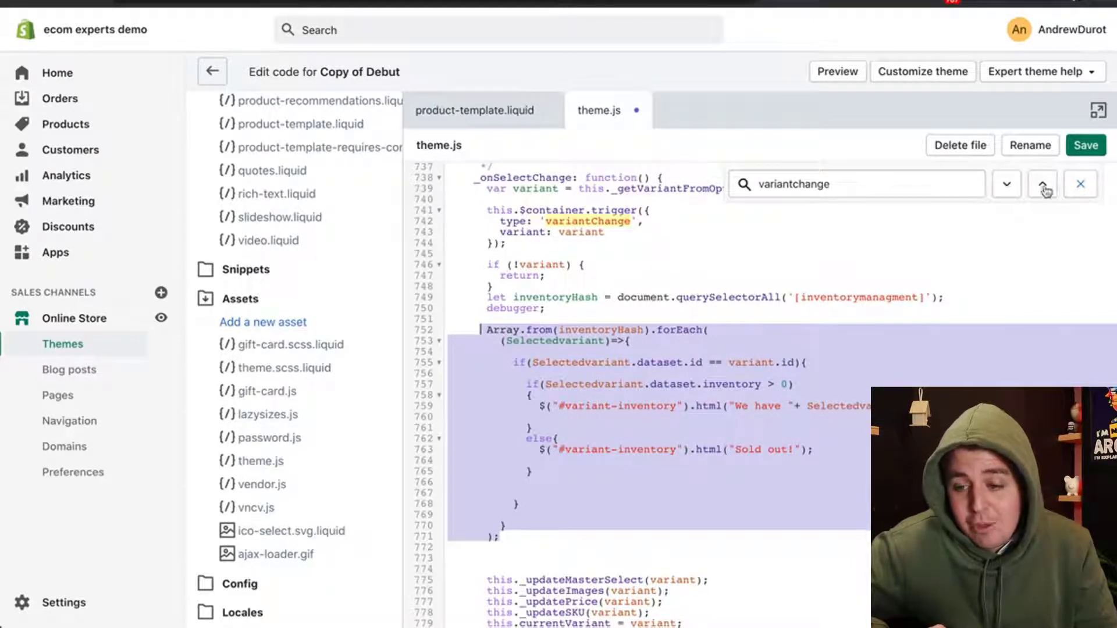
click(1042, 184)
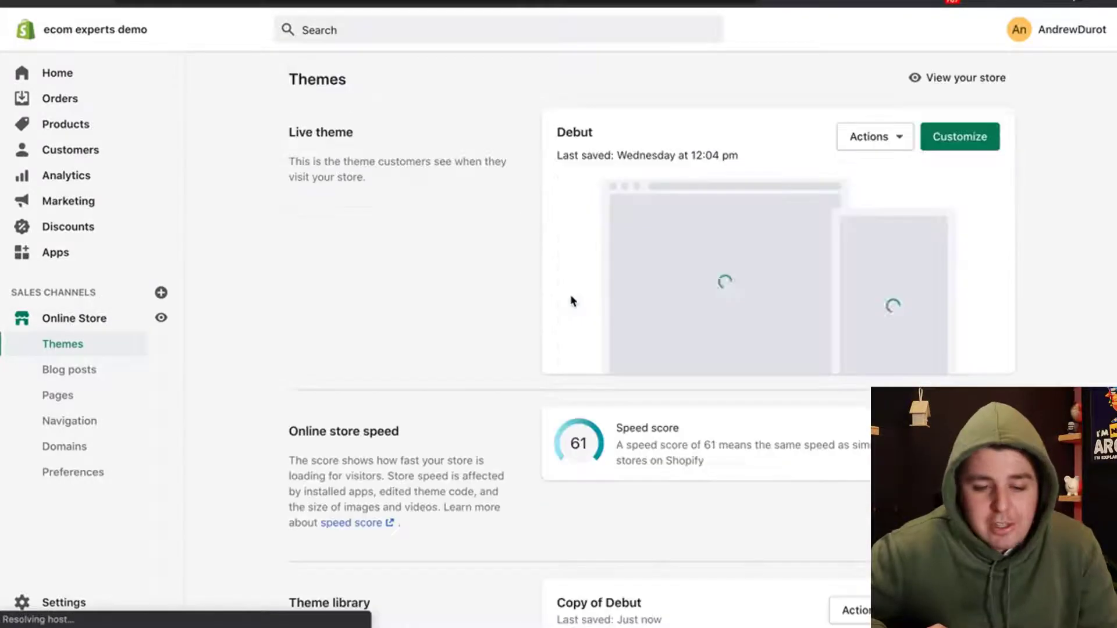
Step: Scroll the Themes page to Copy of Debut to preview its storefront
scroll(down, 3)
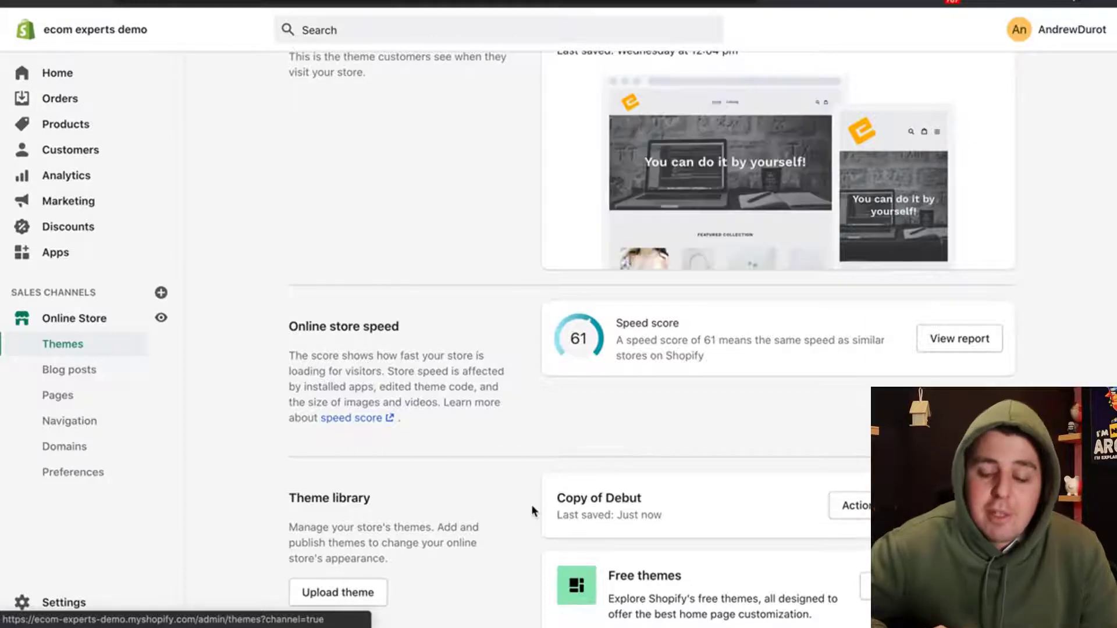
mouse_move(670, 529)
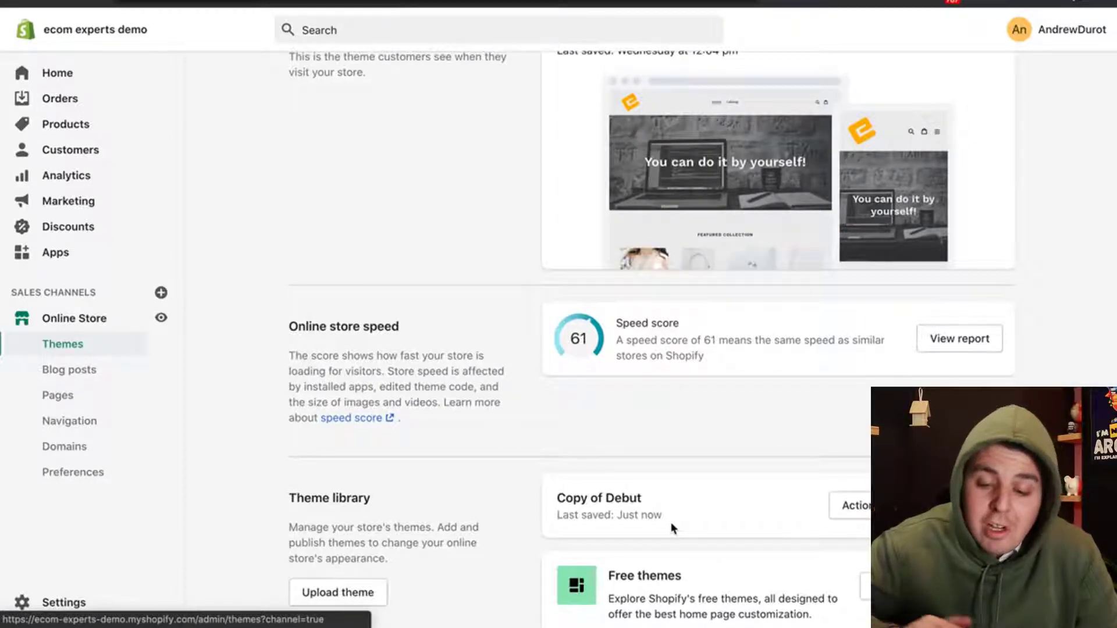
scroll(up, 3)
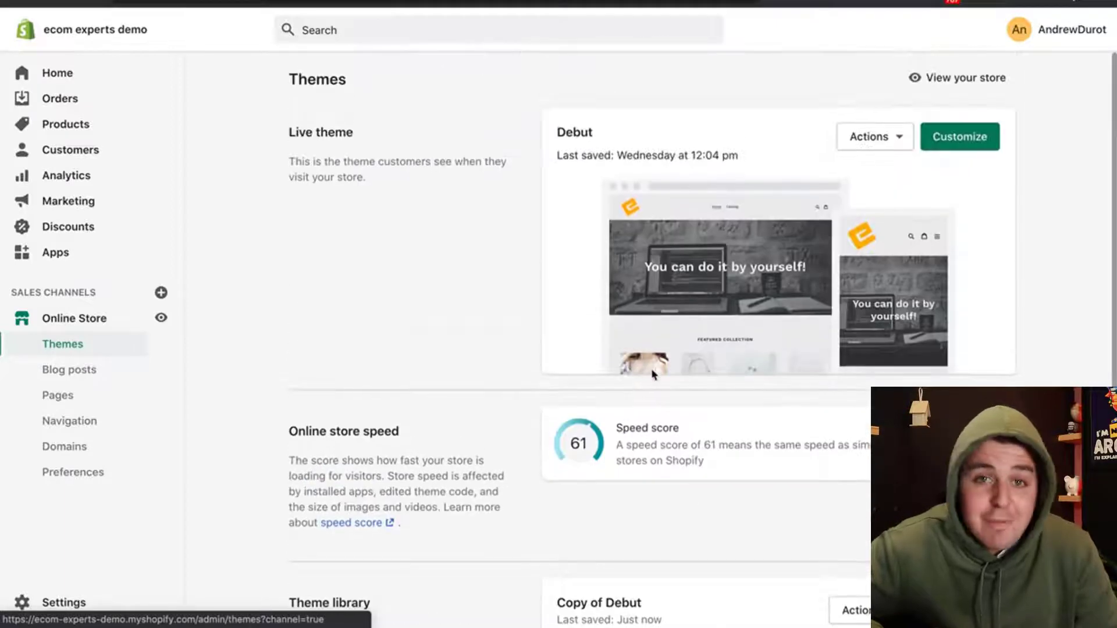
scroll(down, 3)
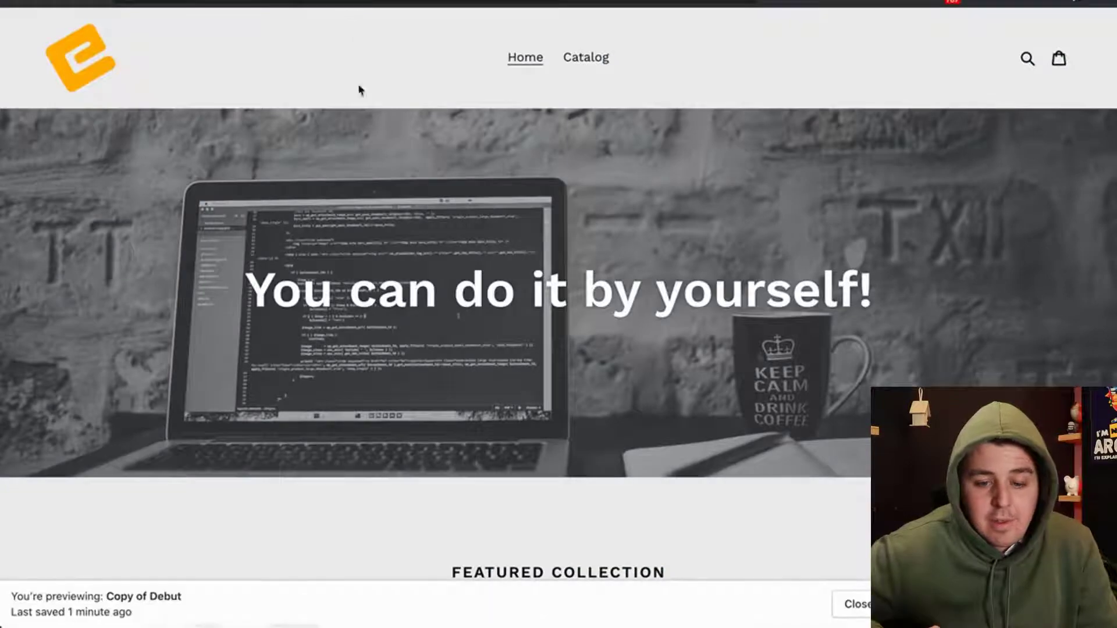
Step: Browse the storefront catalog to the Colors product
scroll(down, 3)
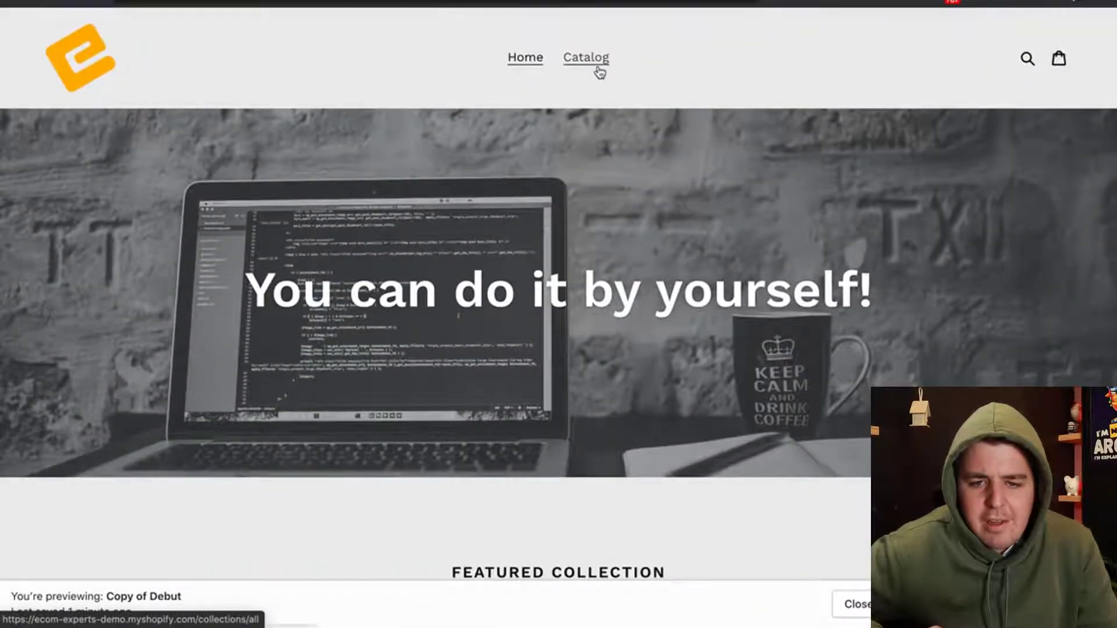
click(586, 58)
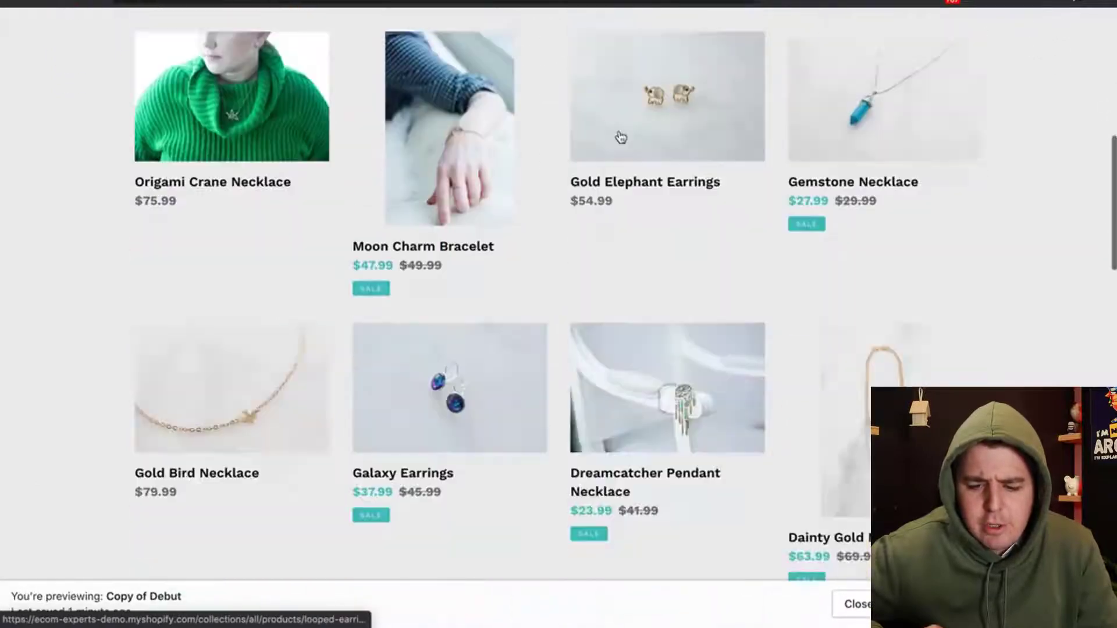
scroll(down, 3)
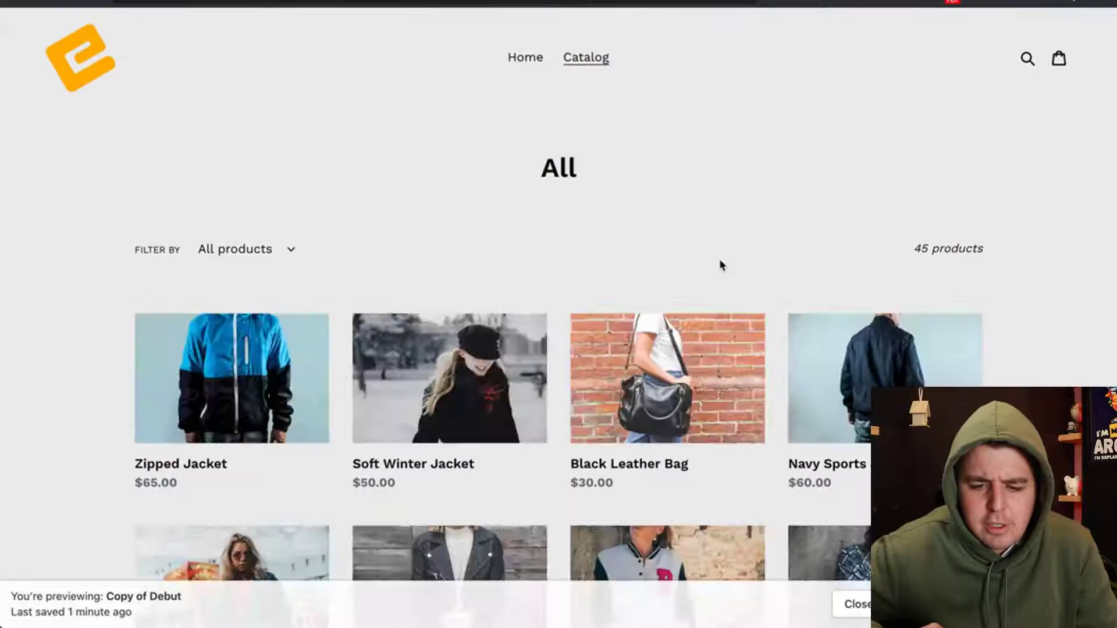
scroll(down, 3)
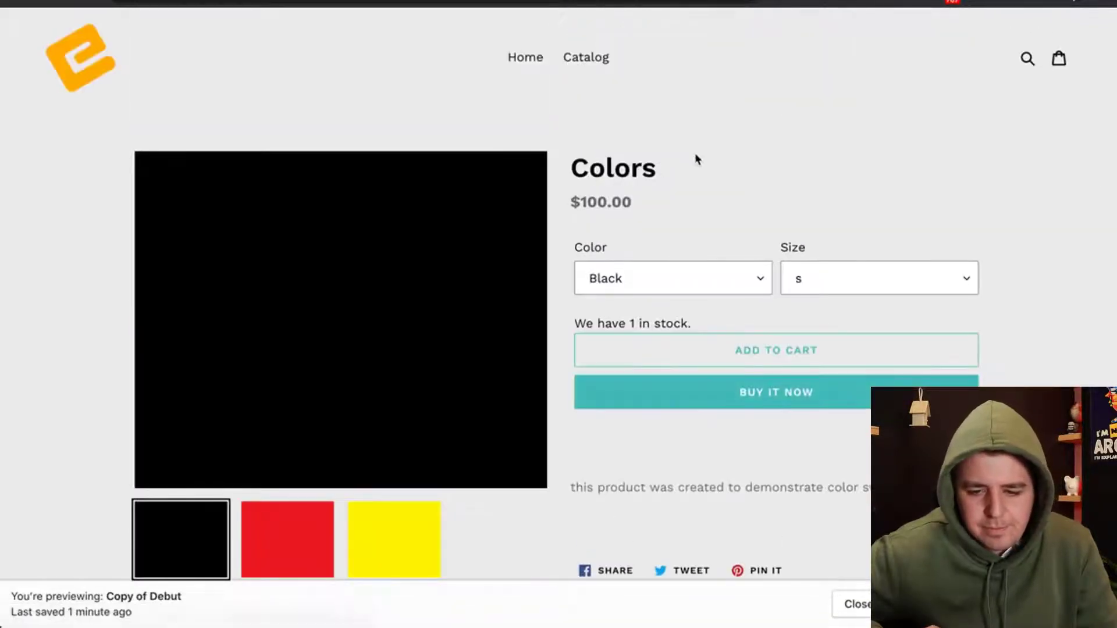
scroll(down, 3)
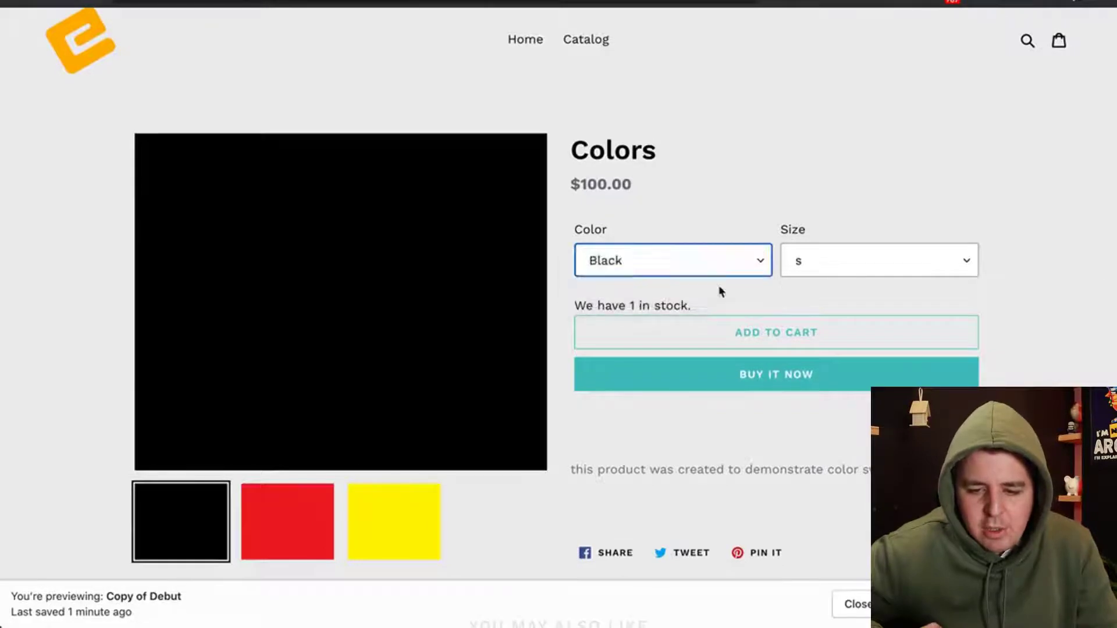
Step: Check the stock message for Yellow, then Red (2 in stock), and return to admin
click(672, 259)
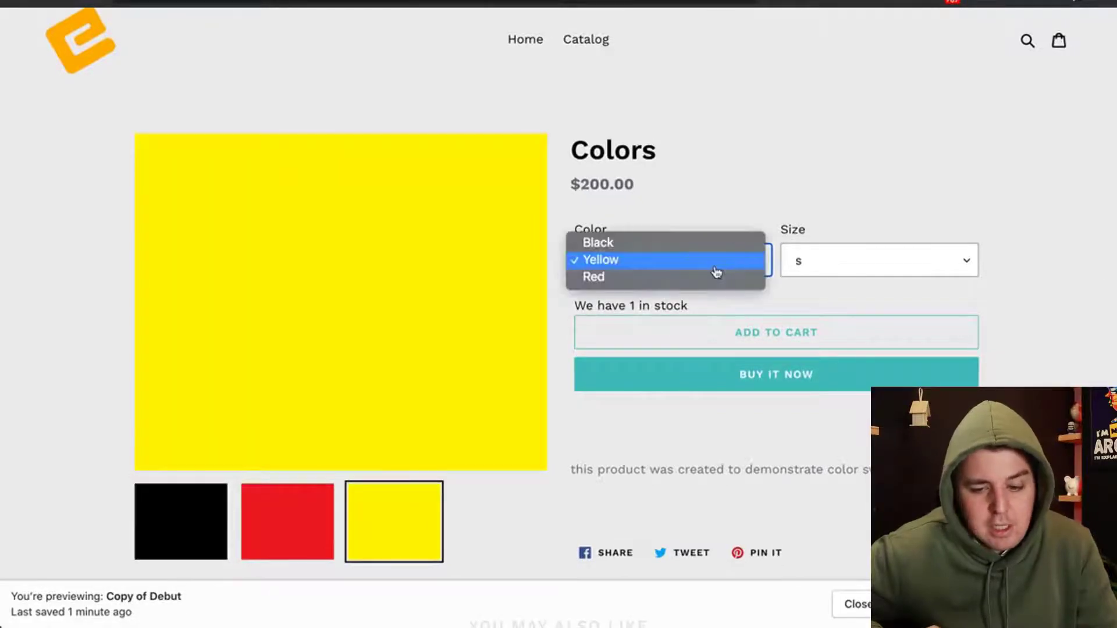
click(593, 276)
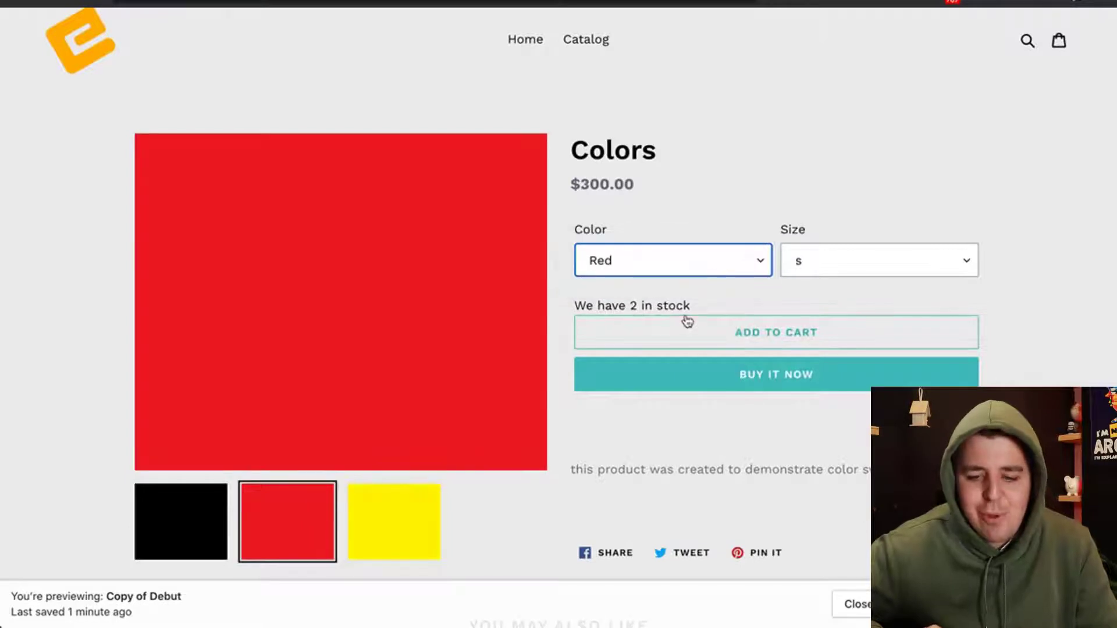
click(879, 260)
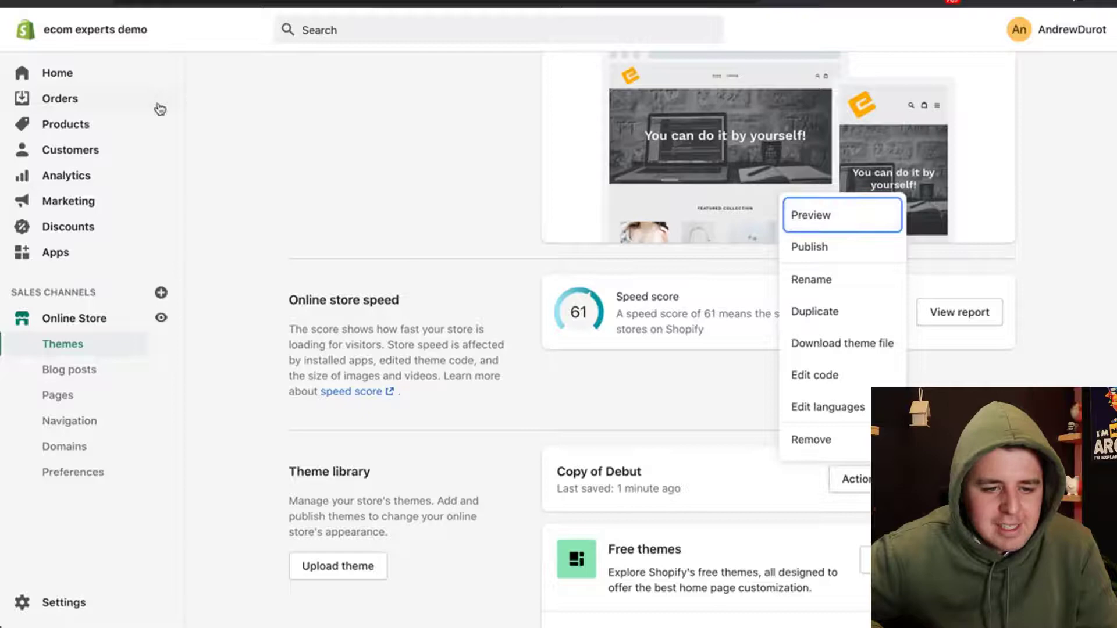
Step: Open Colors from Products, enter 8 as the Yellow variant's quantity, and save
click(64, 124)
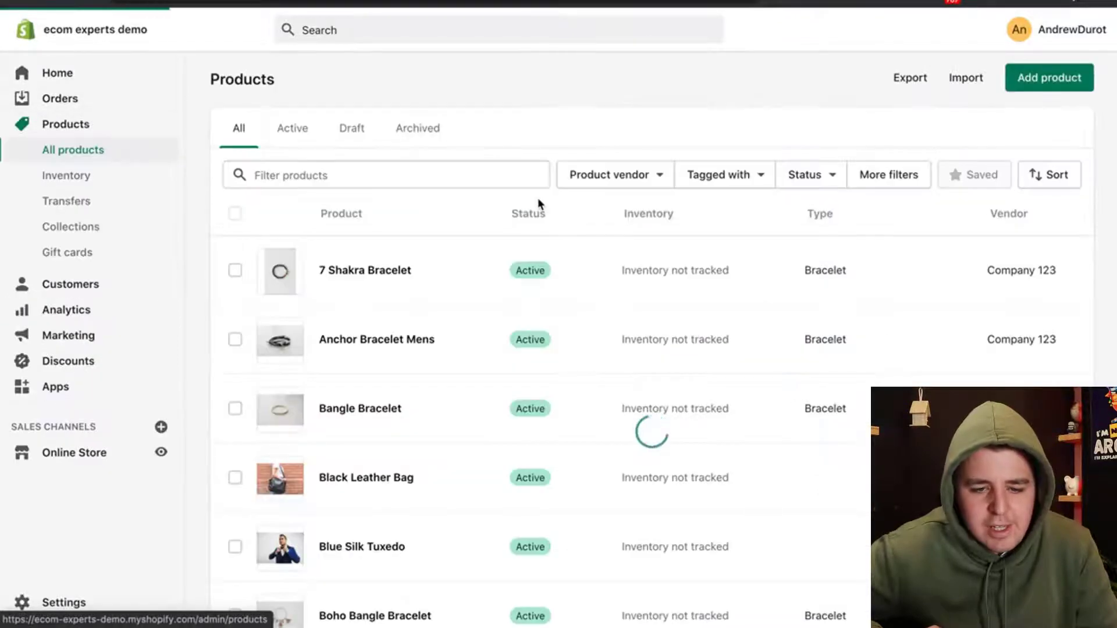
scroll(down, 3)
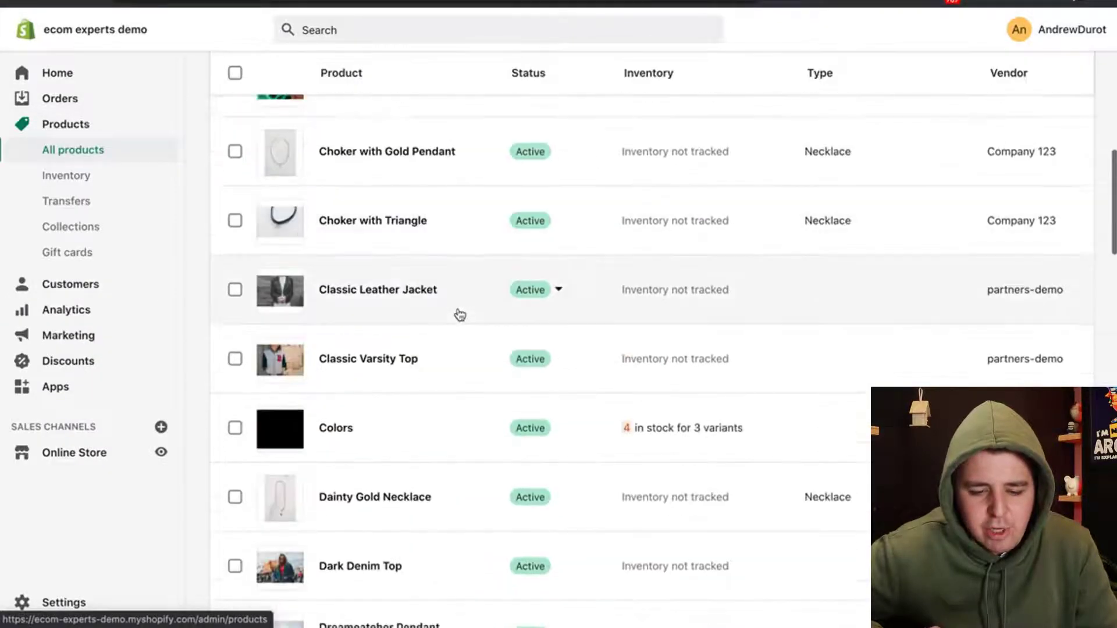
click(335, 428)
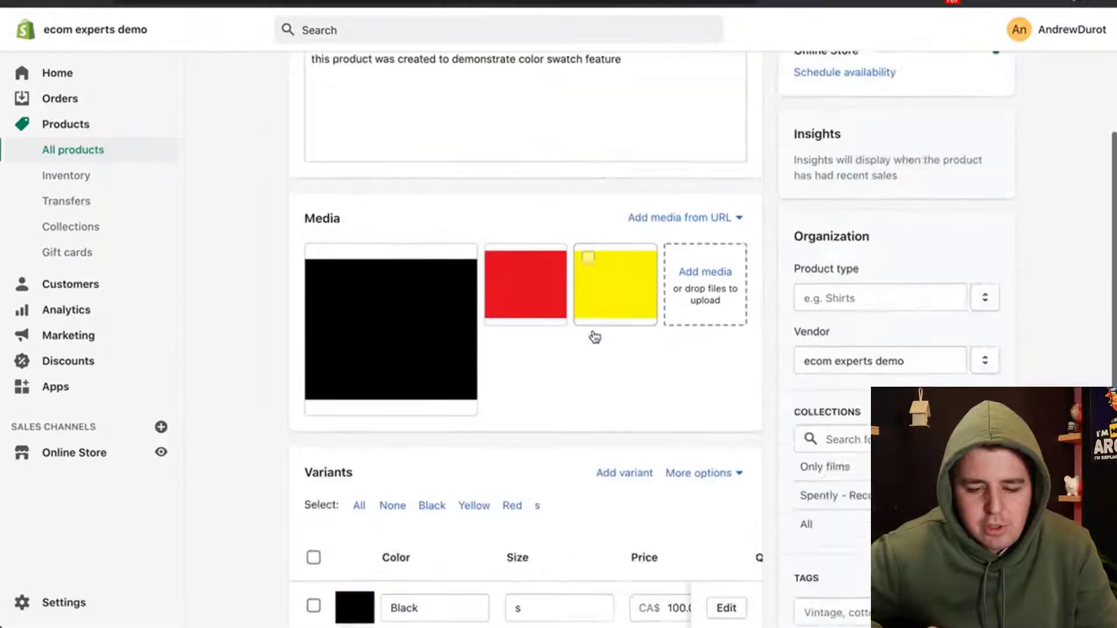
scroll(down, 3)
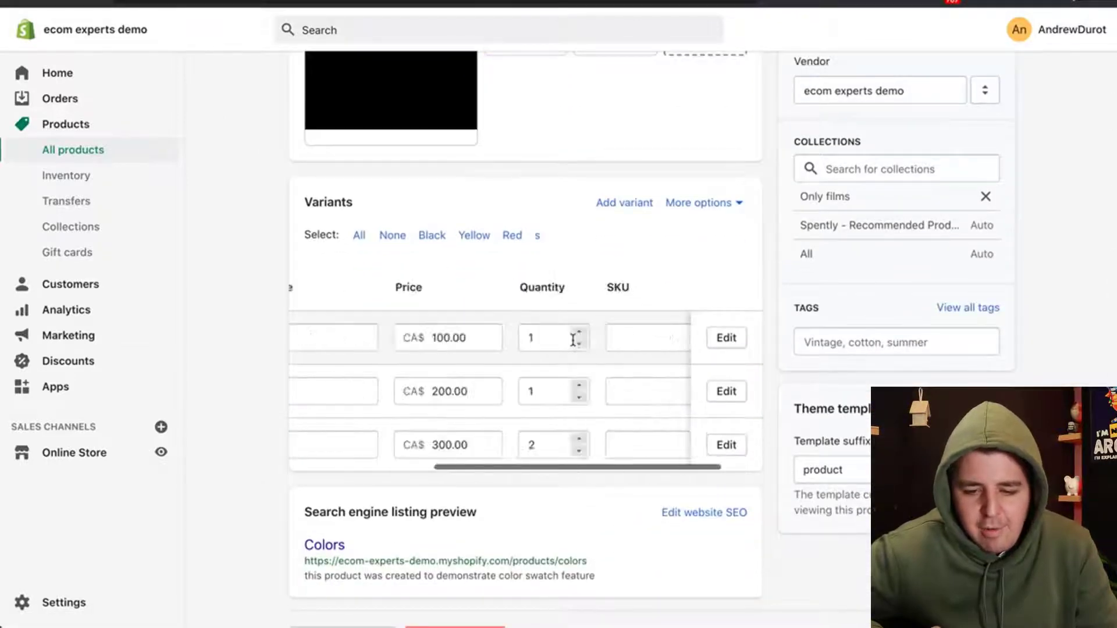
scroll(left, 3)
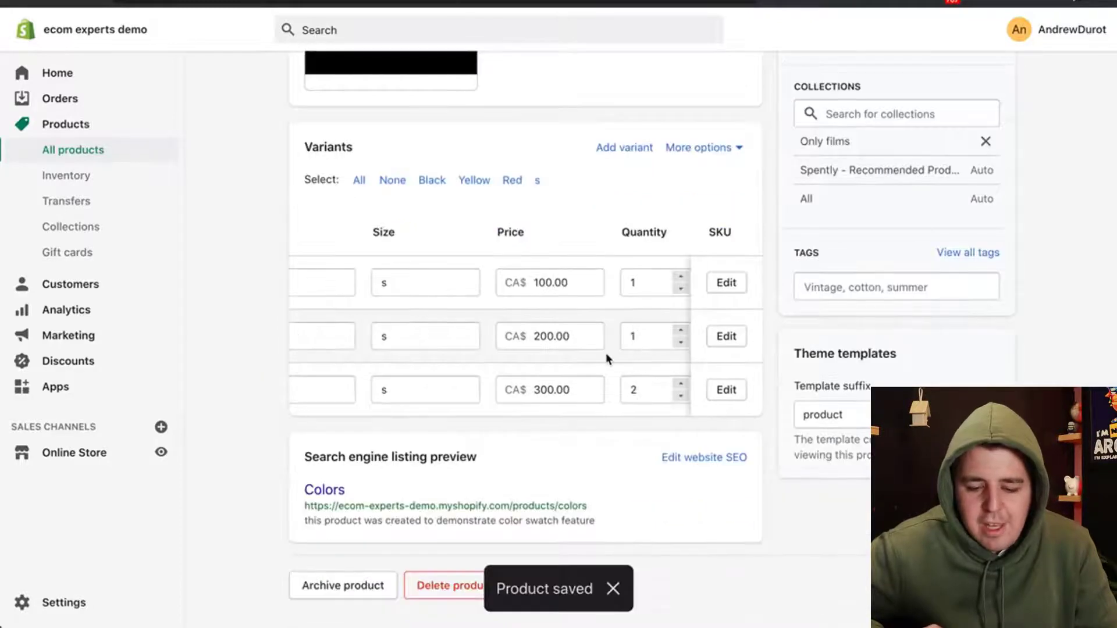
click(648, 336)
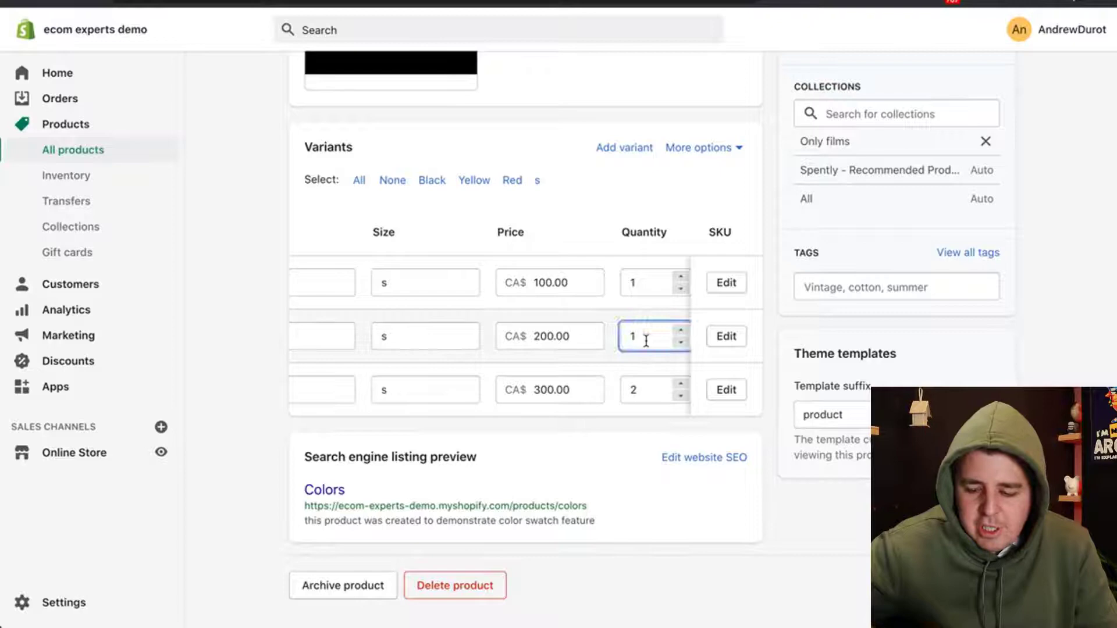
text(8)
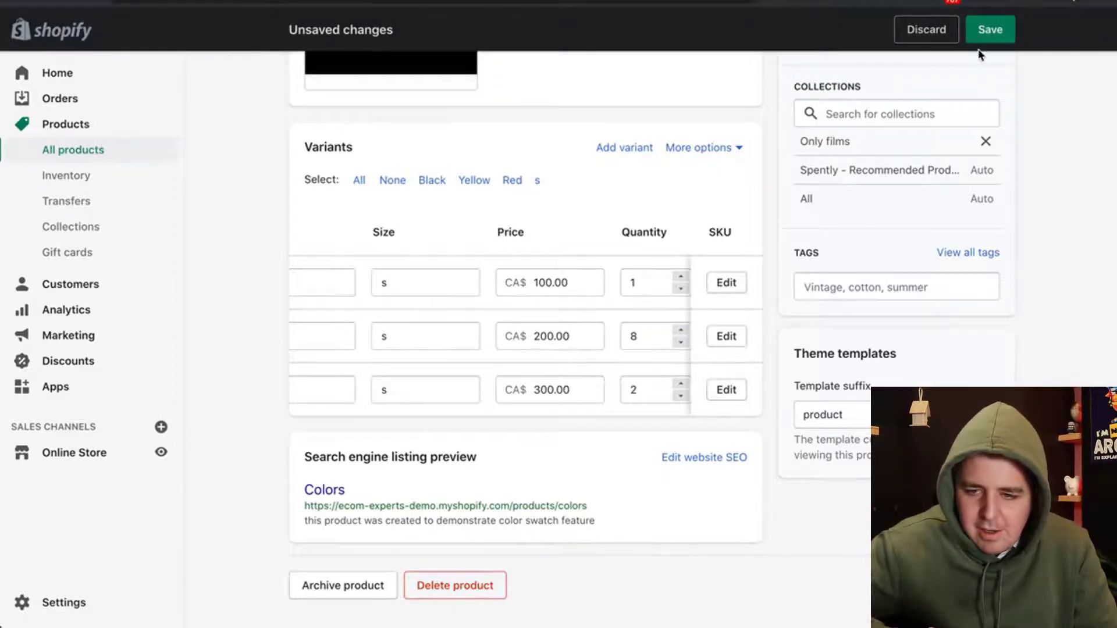
click(989, 29)
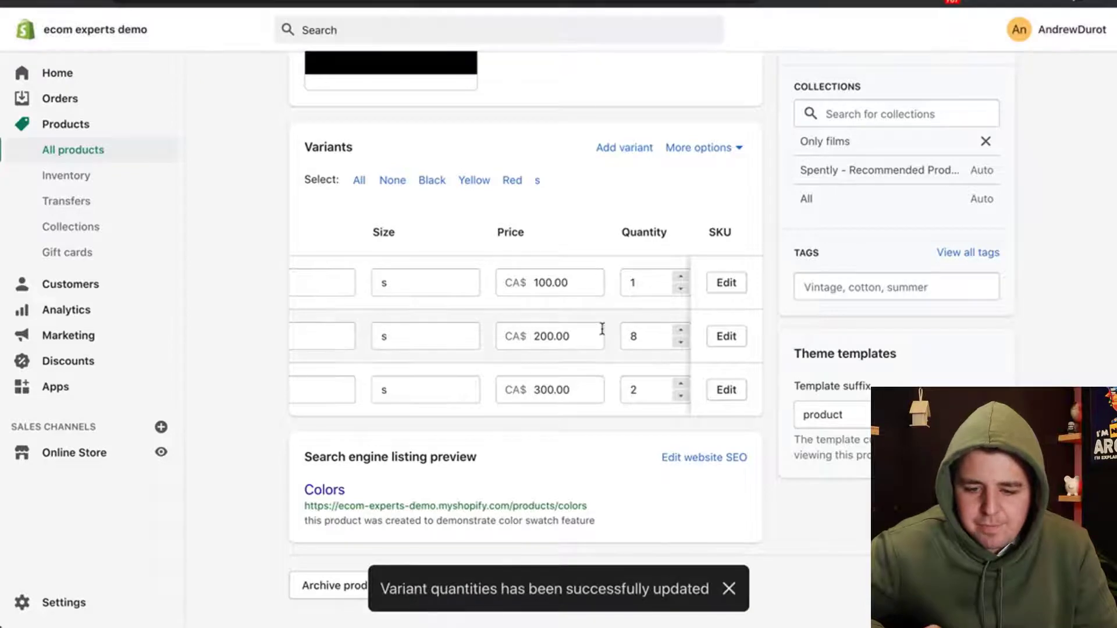
scroll(up, 3)
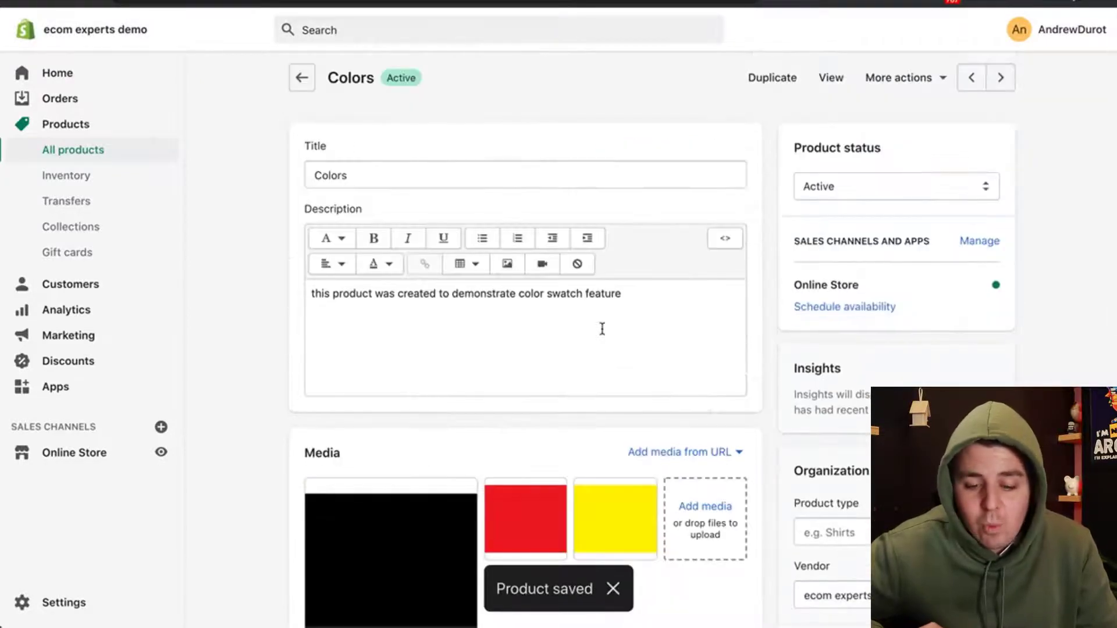
scroll(down, 3)
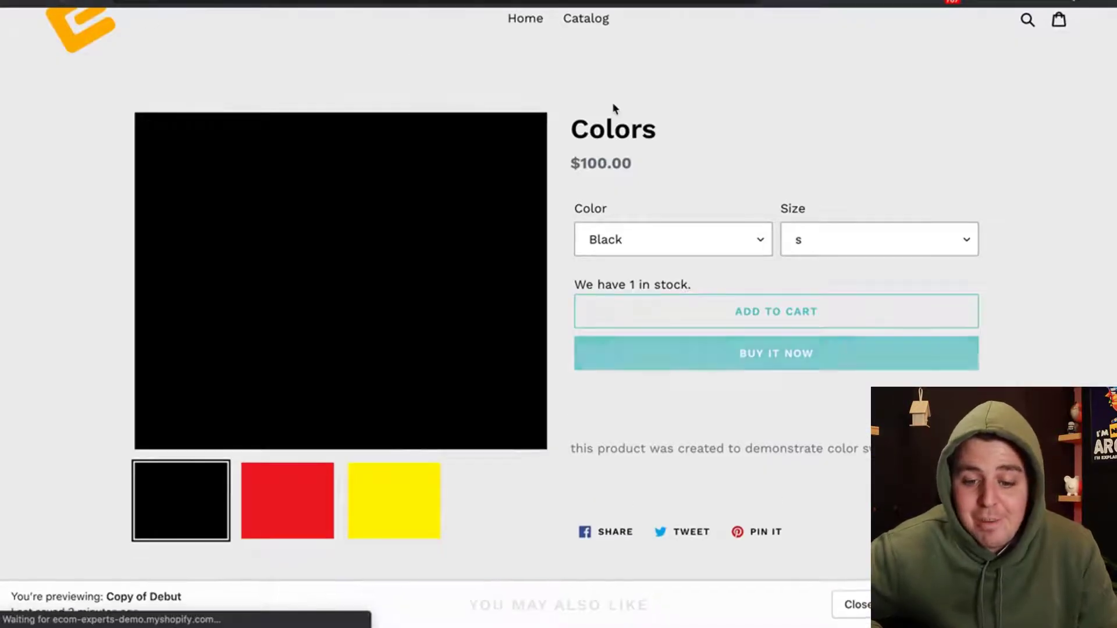
Step: Switch the preview's Color dropdown to Yellow (8 in stock), then Red (2)
click(672, 239)
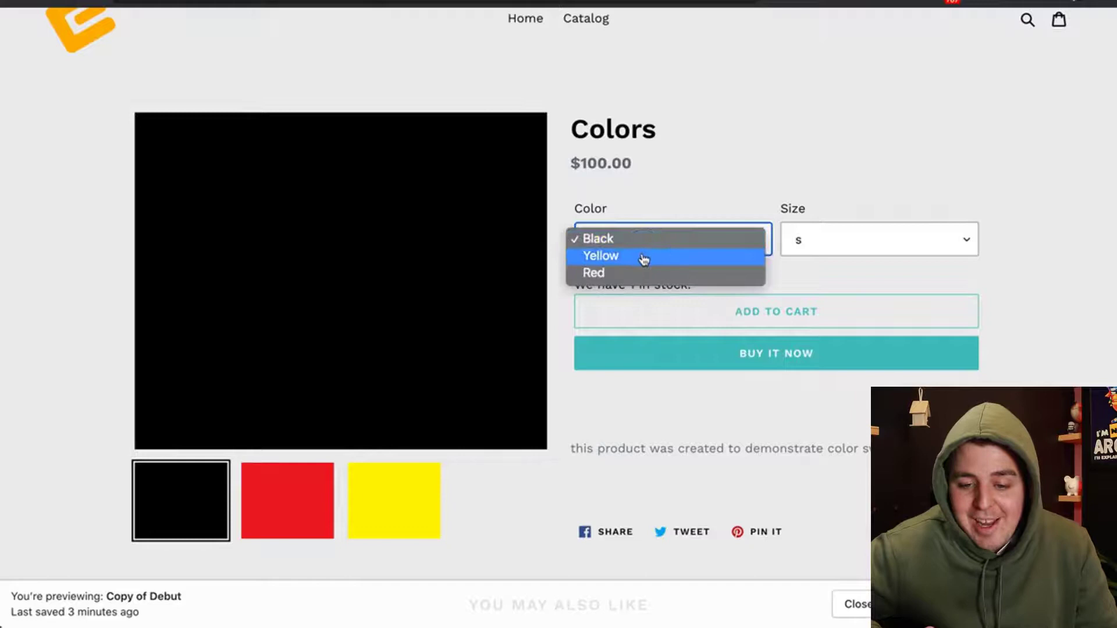
click(600, 256)
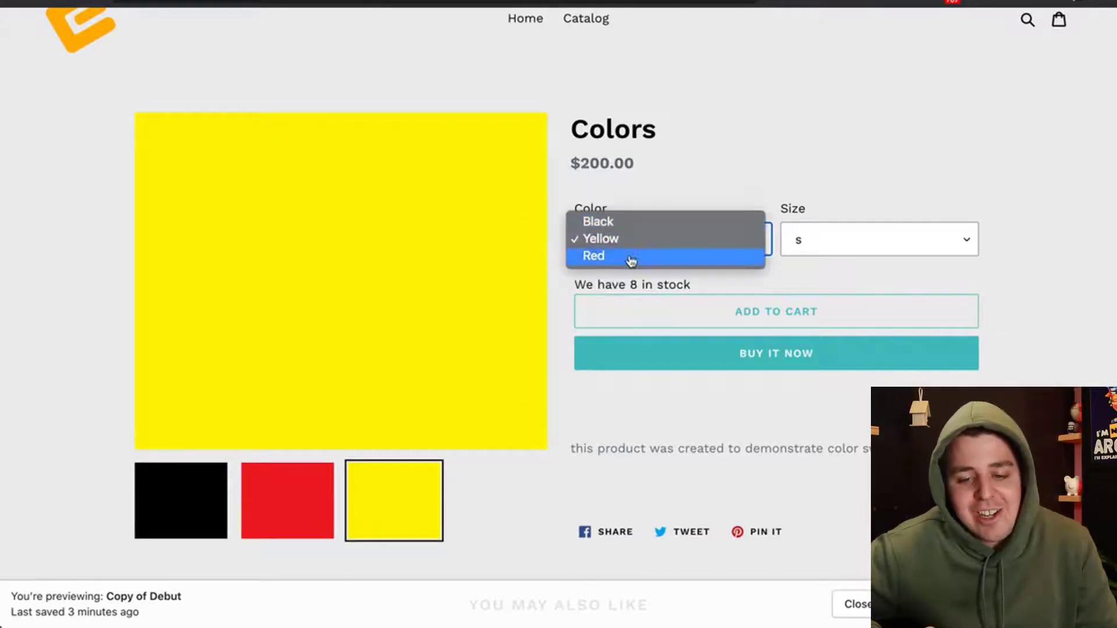
click(593, 256)
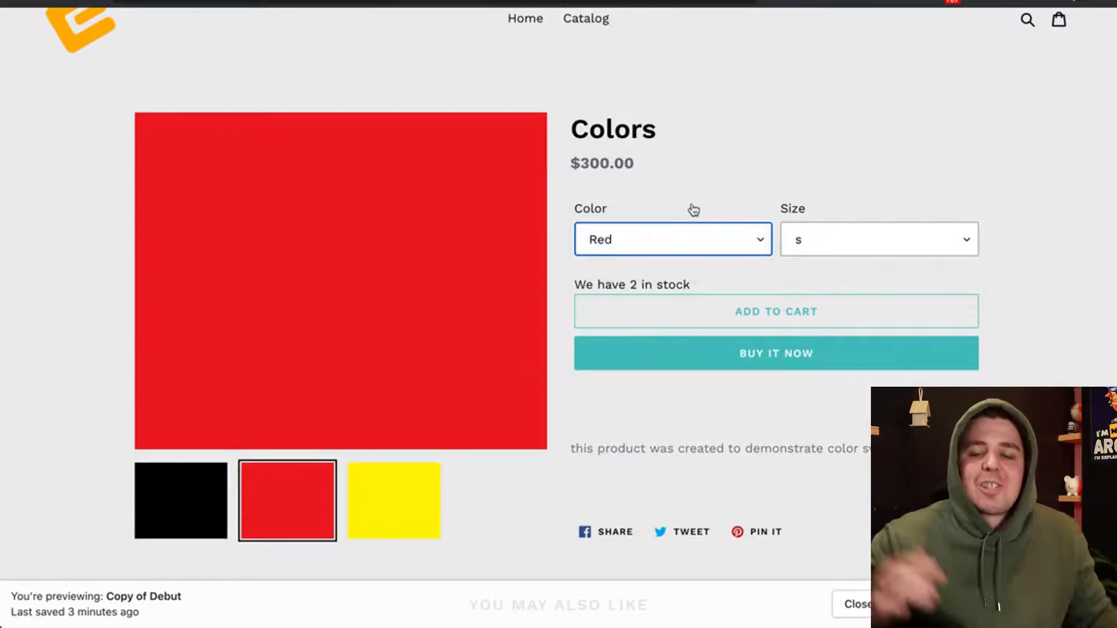